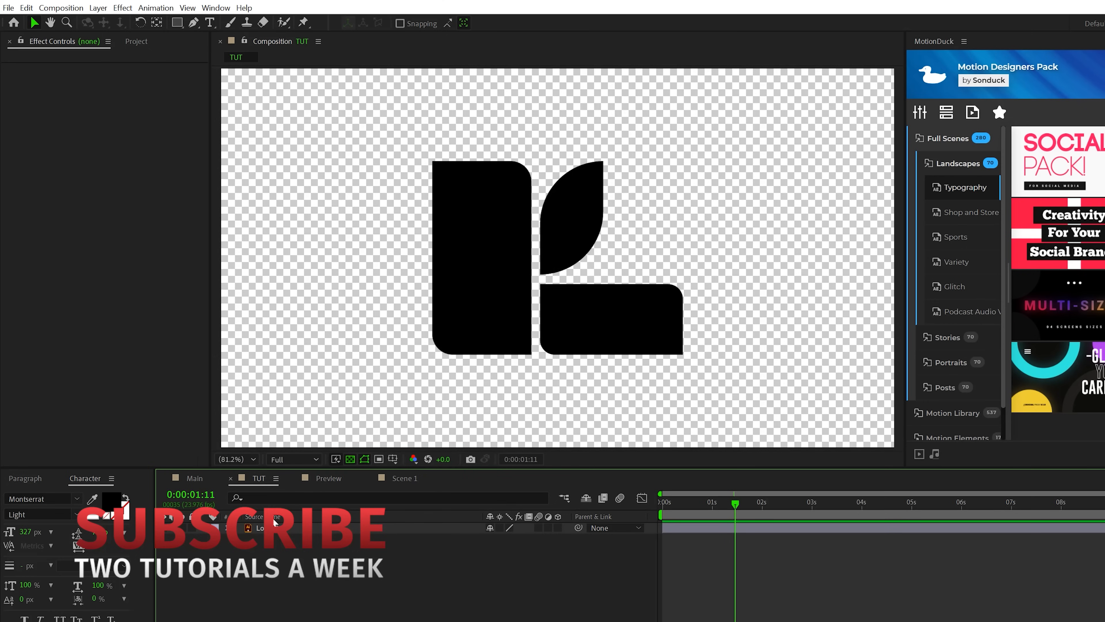
# Step: Fill the logo layer white and pre-compose it as 'Logo Placeholder'
pyautogui.click(271, 528)
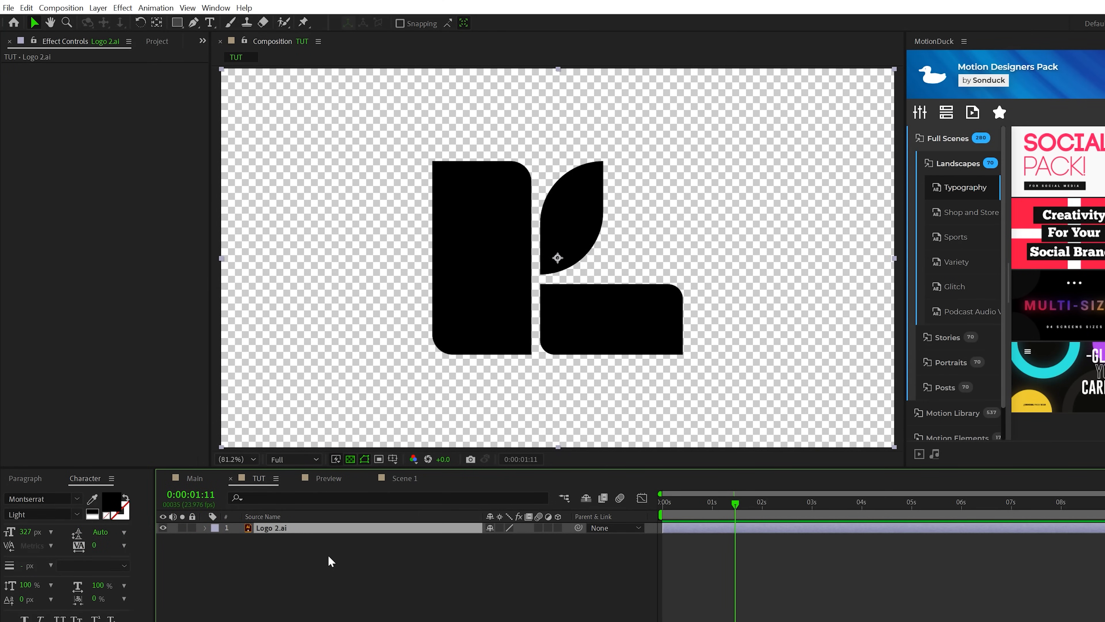
pyautogui.moveTo(320, 552)
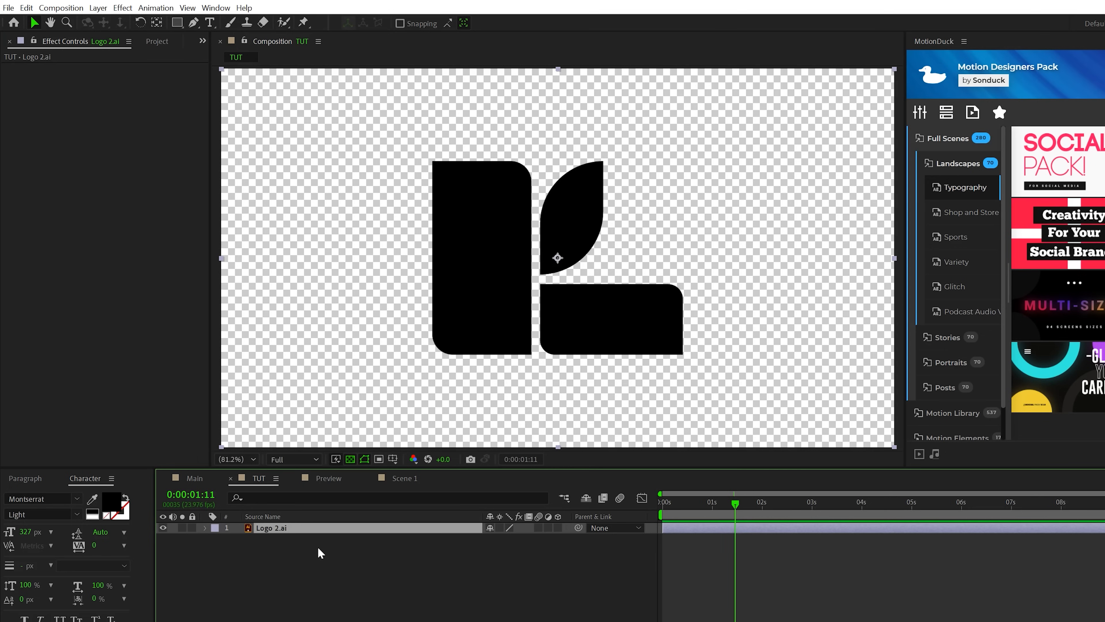
pyautogui.moveTo(314, 545)
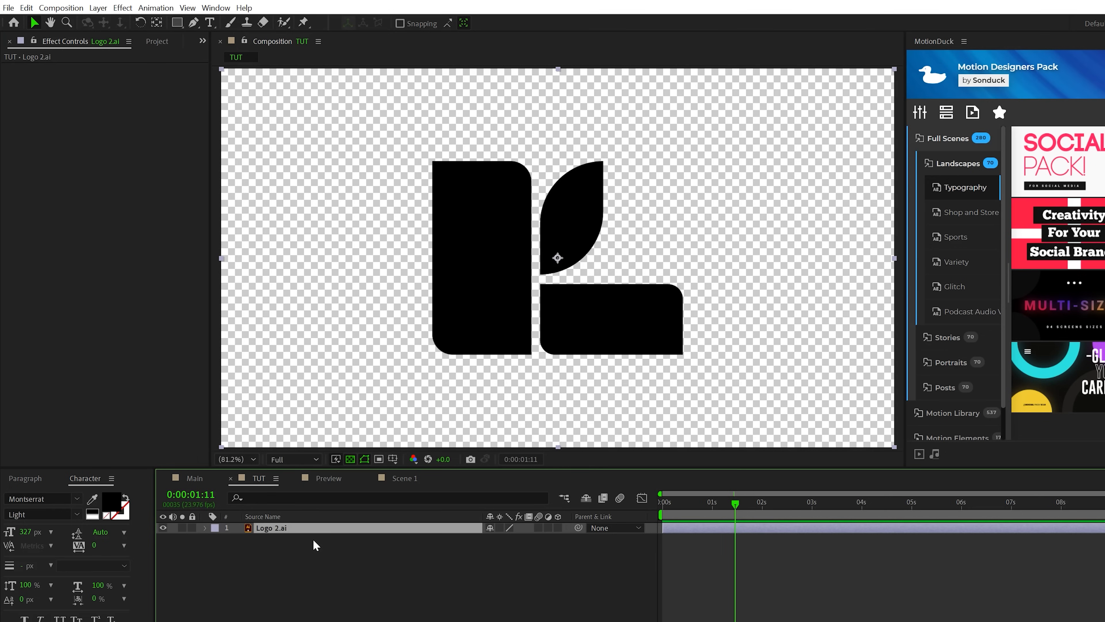
pyautogui.click(122, 7)
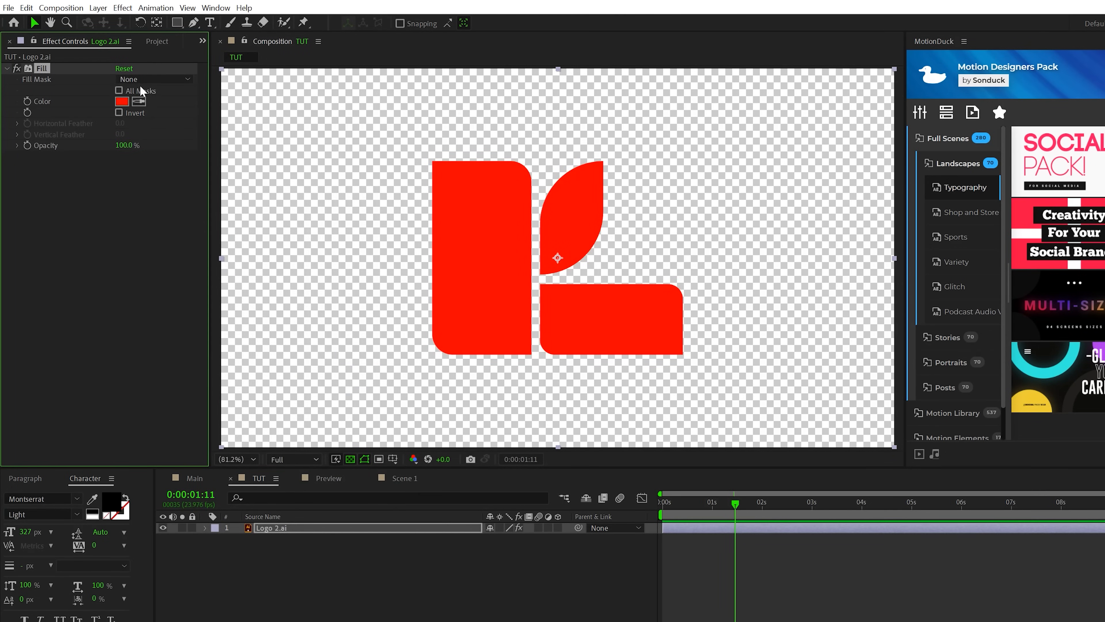
pyautogui.click(119, 101)
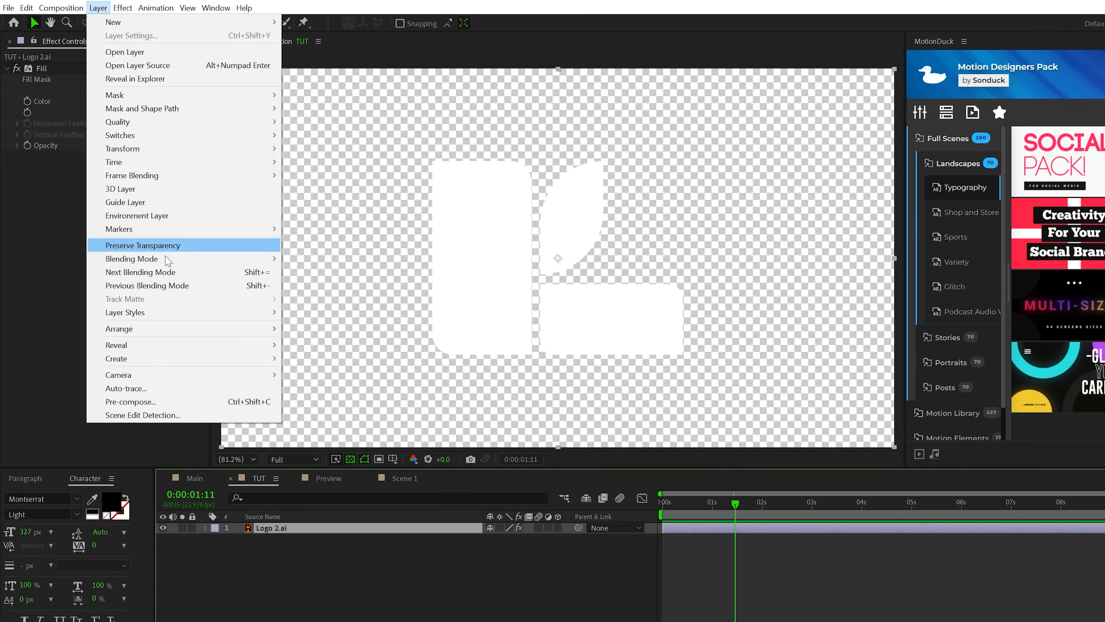
pyautogui.click(131, 402)
pyautogui.write('Logo Placeholder')
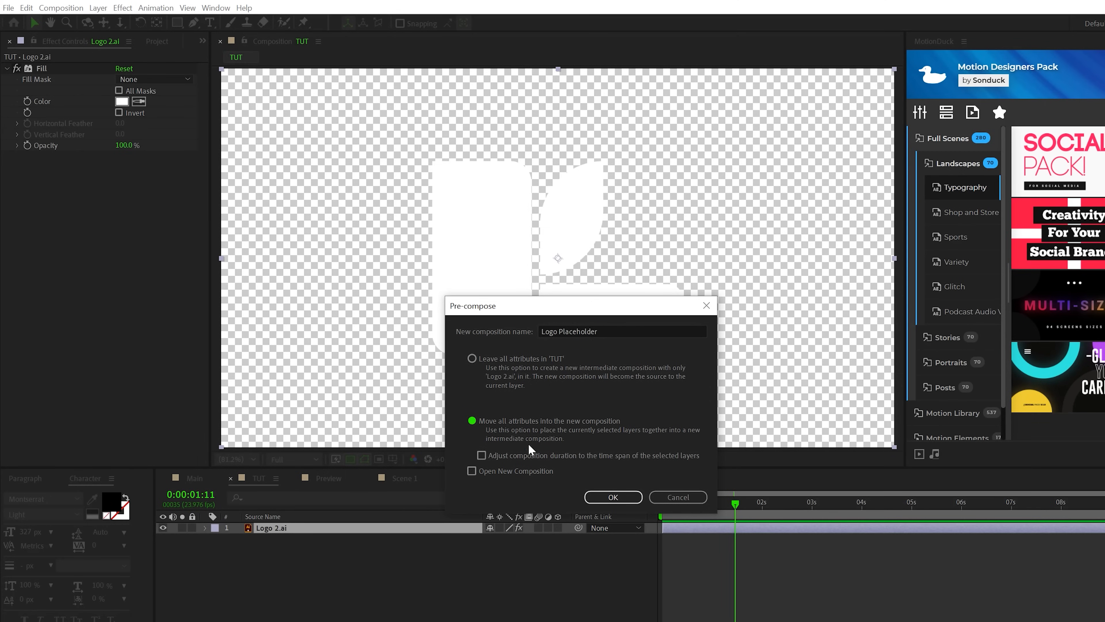
pyautogui.click(612, 497)
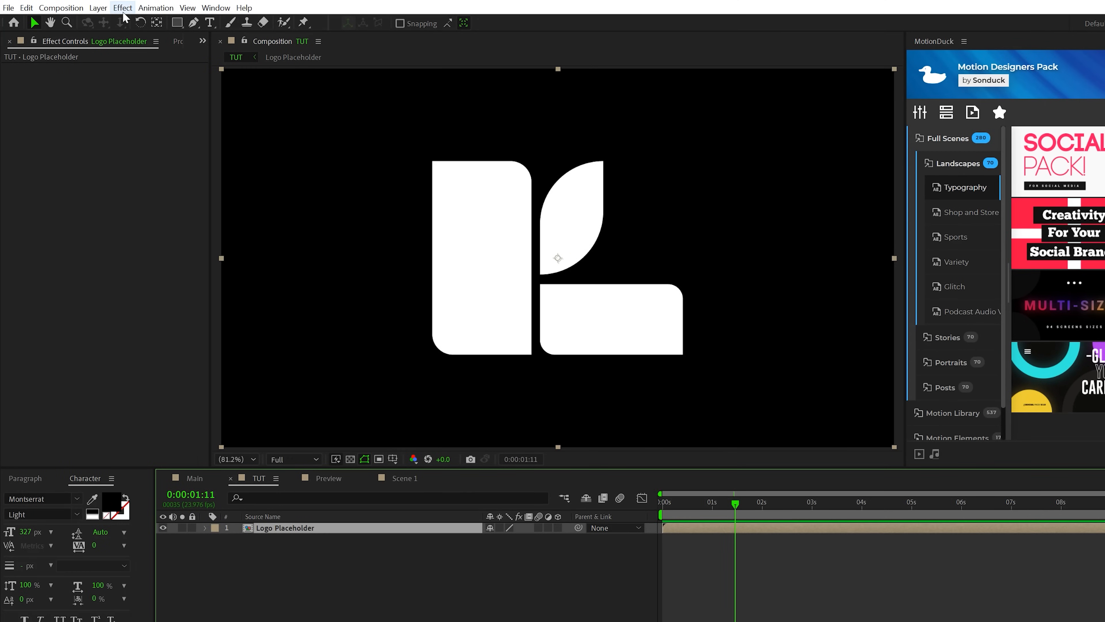
# Step: Apply Vegas on image contours with 250 segments, Transparent blend, white colour, width 15
pyautogui.click(122, 8)
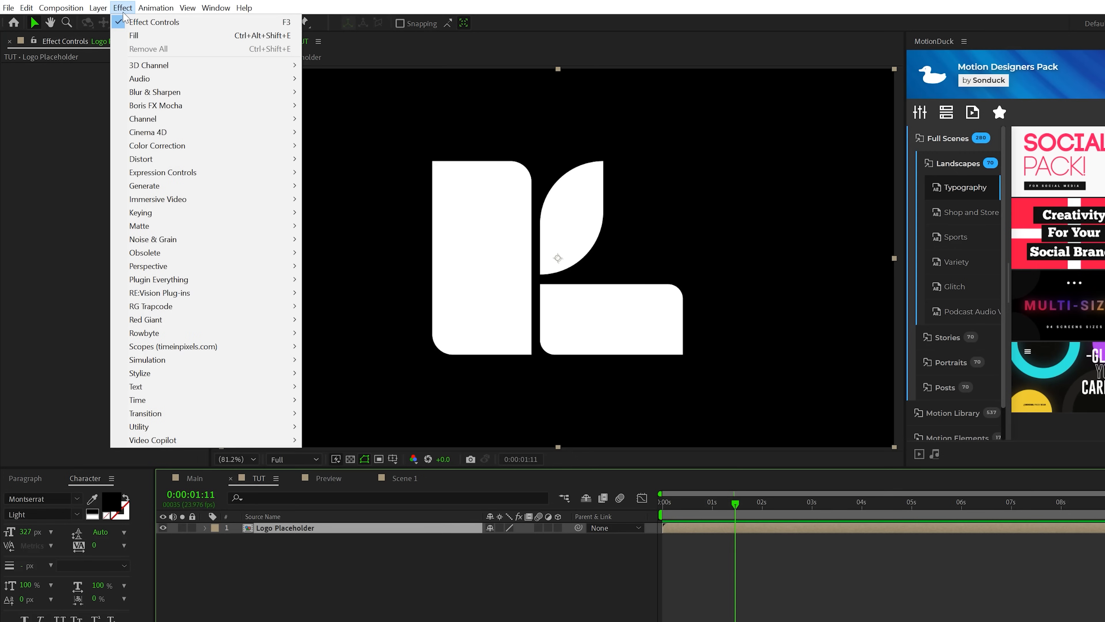
pyautogui.moveTo(144, 185)
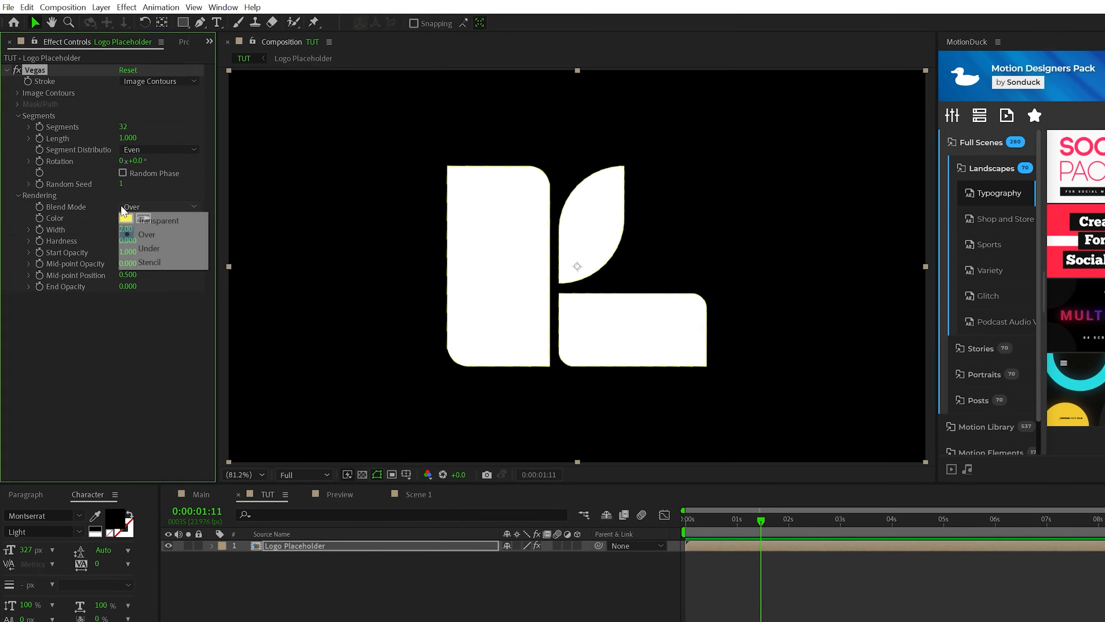
pyautogui.click(157, 220)
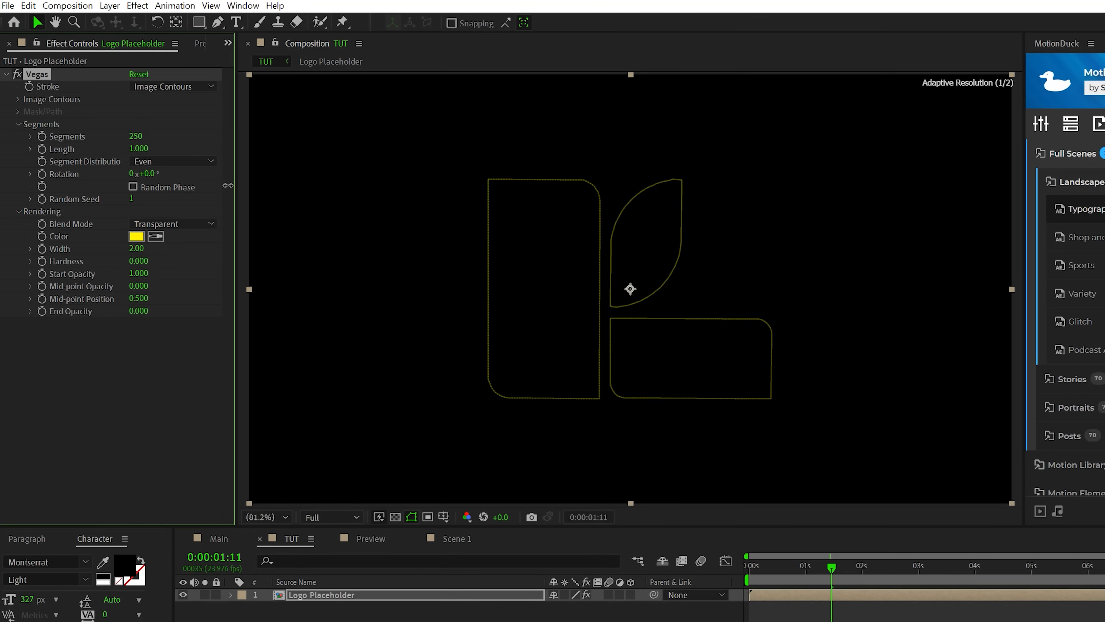
pyautogui.click(136, 235)
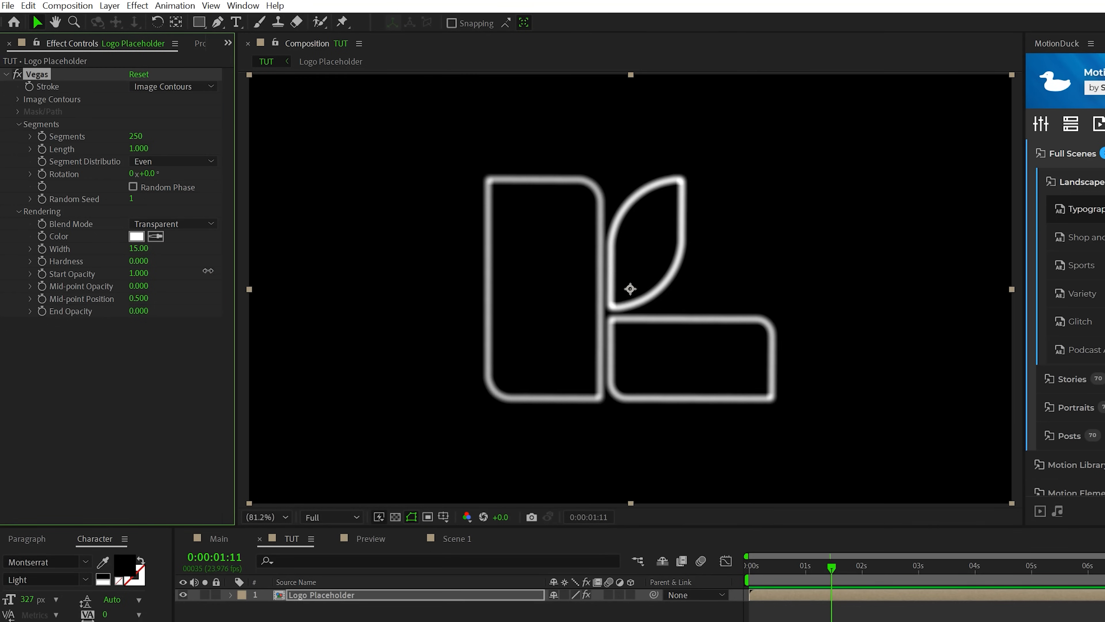
pyautogui.click(138, 260)
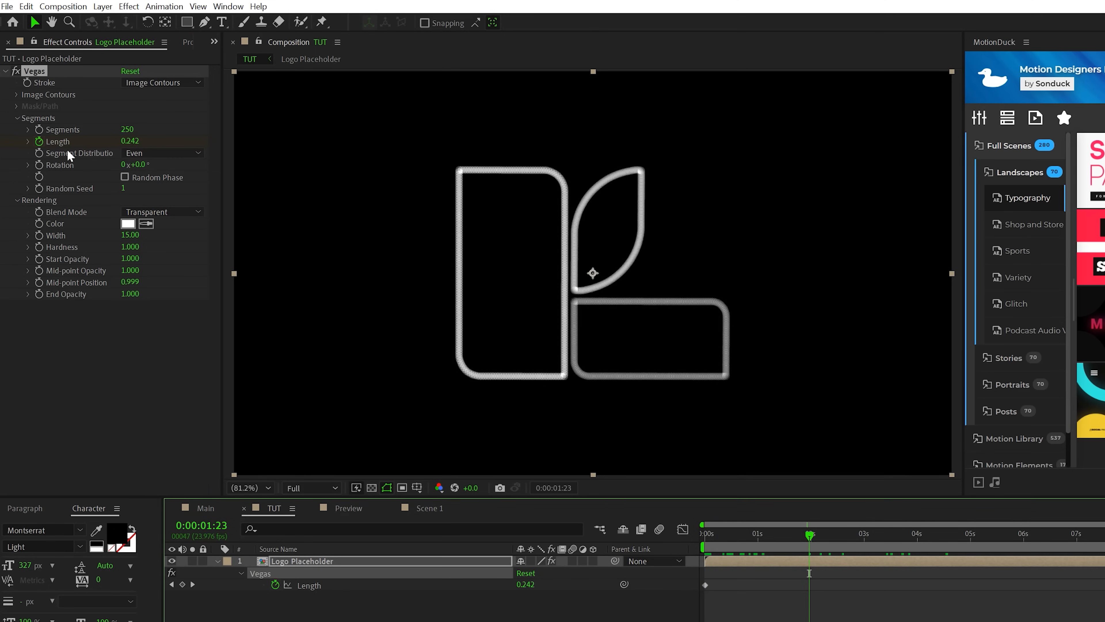
# Step: Set Vegas segment distribution to Bunched and keyframe Length from 0 at the start
pyautogui.click(163, 153)
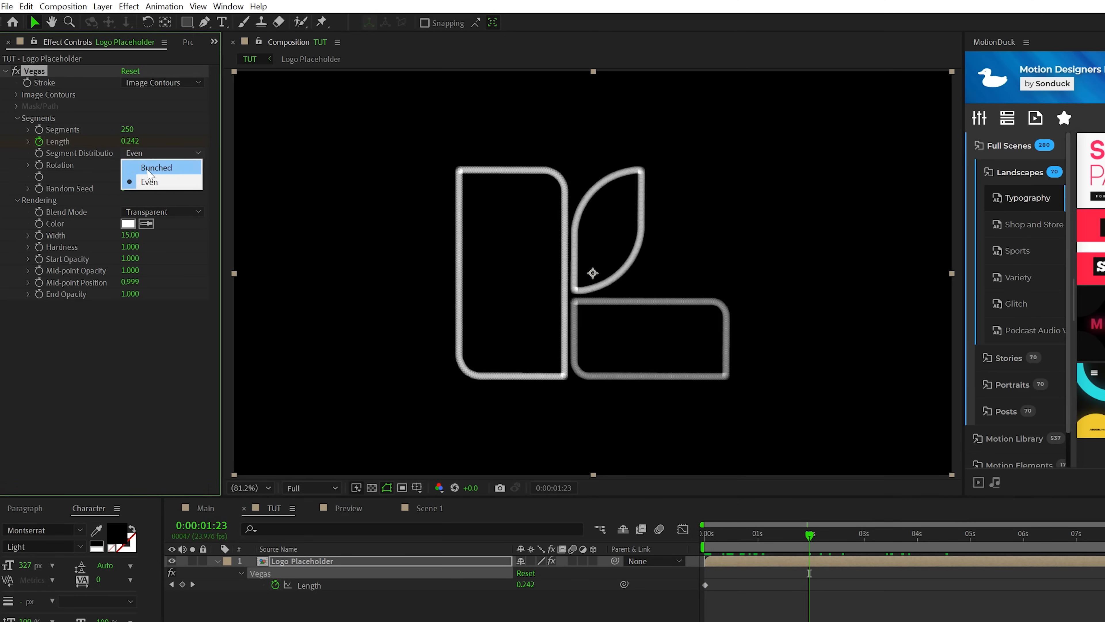
pyautogui.click(154, 167)
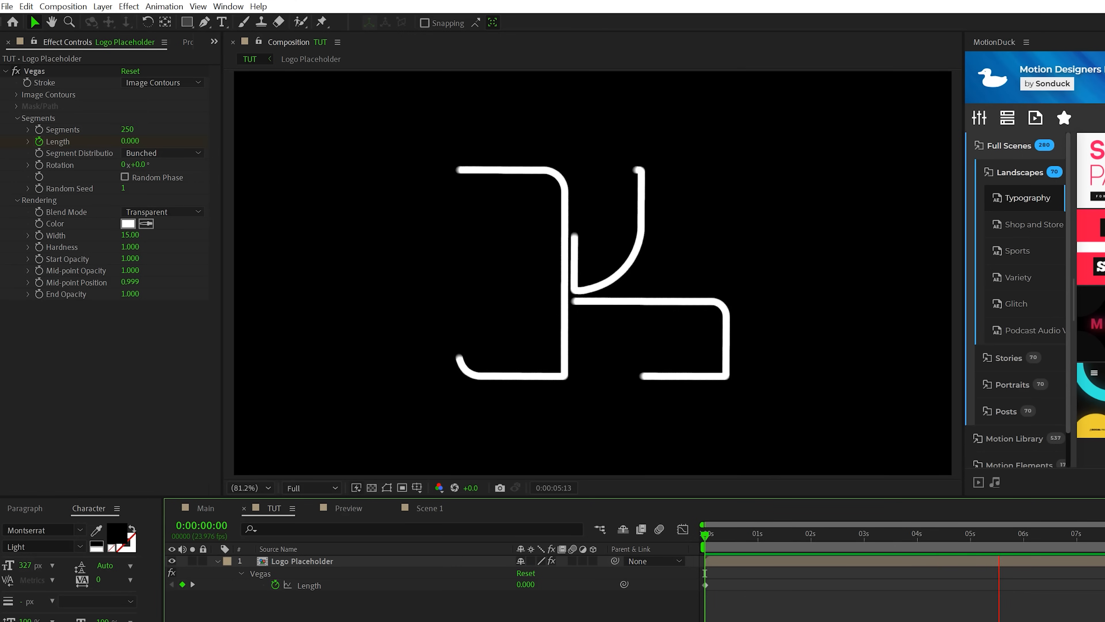
pyautogui.click(916, 534)
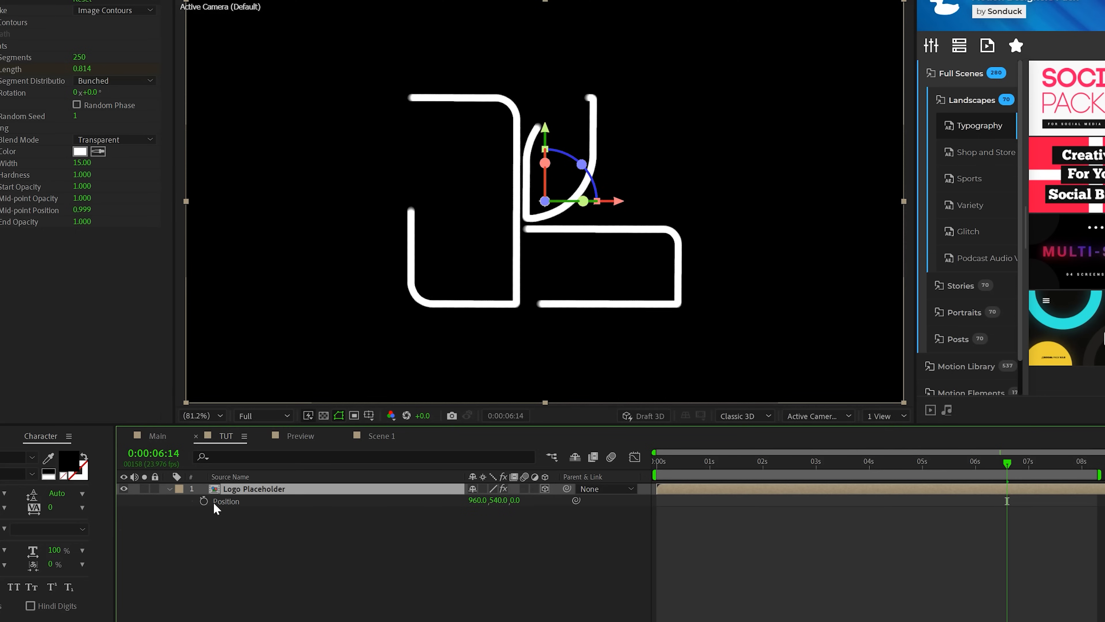
# Step: Add an index-based offset expression for x, y and z on the logo's Position
pyautogui.click(203, 502)
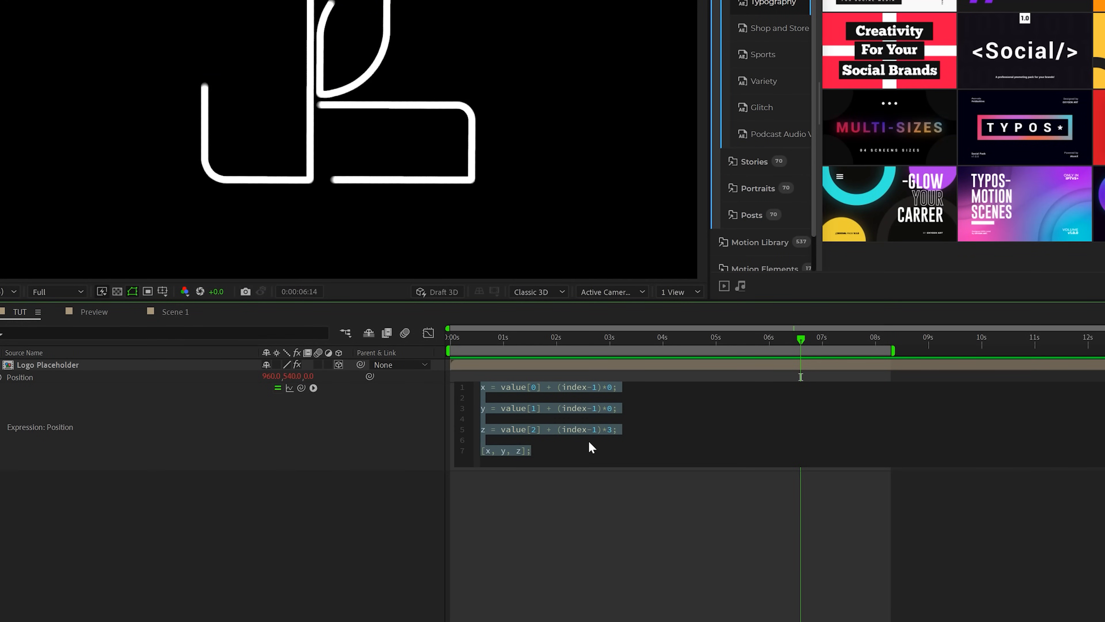
pyautogui.moveTo(553, 436)
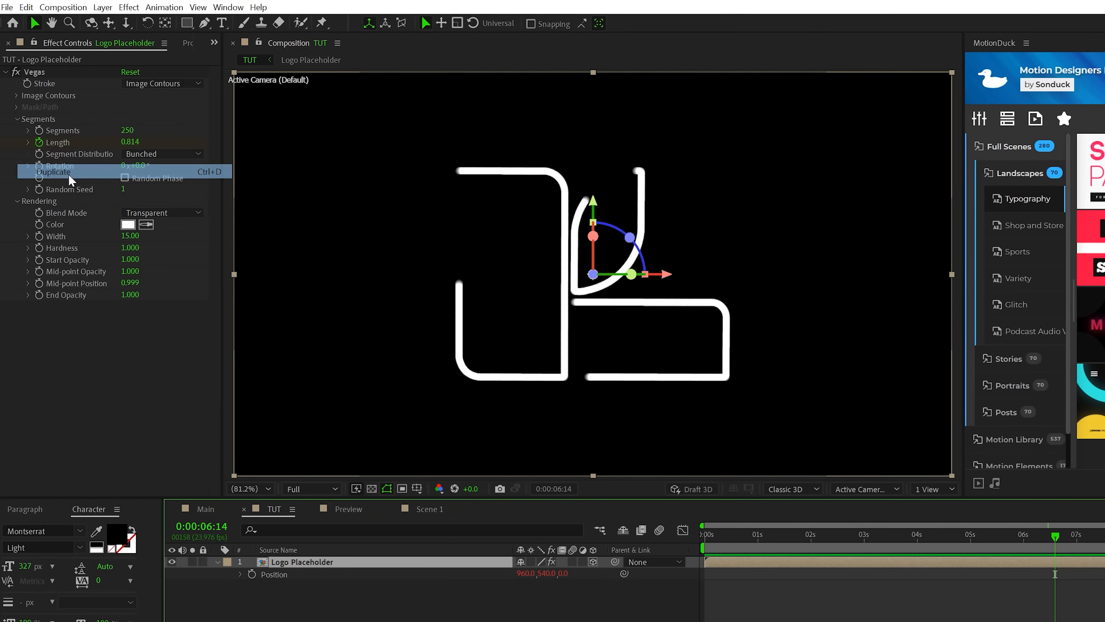
# Step: Duplicate the logo, add a Fill, and pickwhip its colour to a light-grey Color Control
pyautogui.click(54, 171)
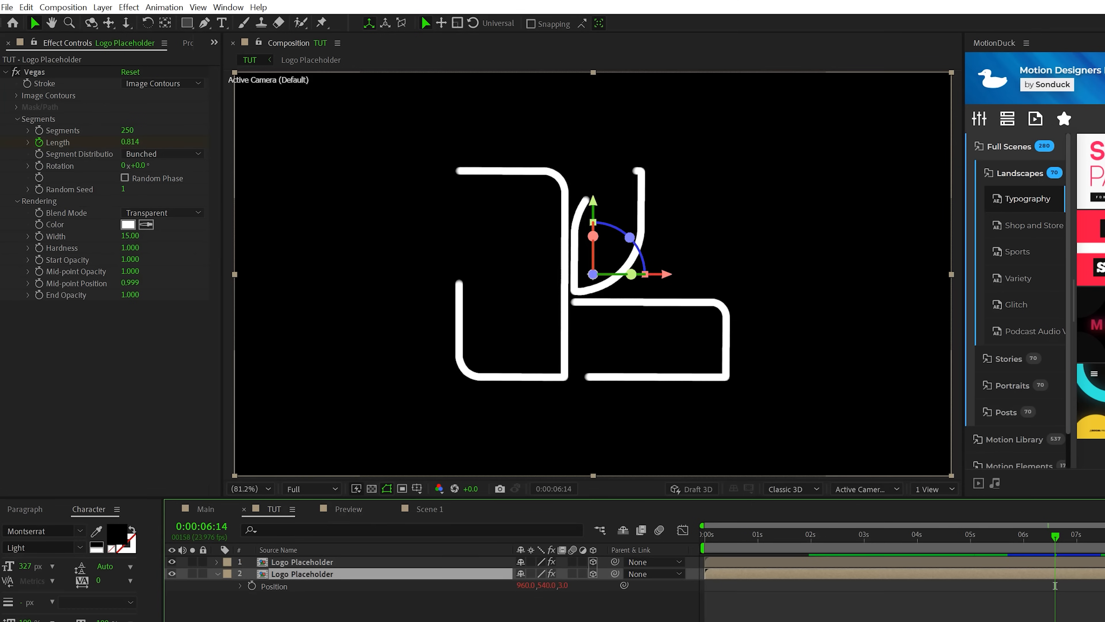
pyautogui.click(129, 7)
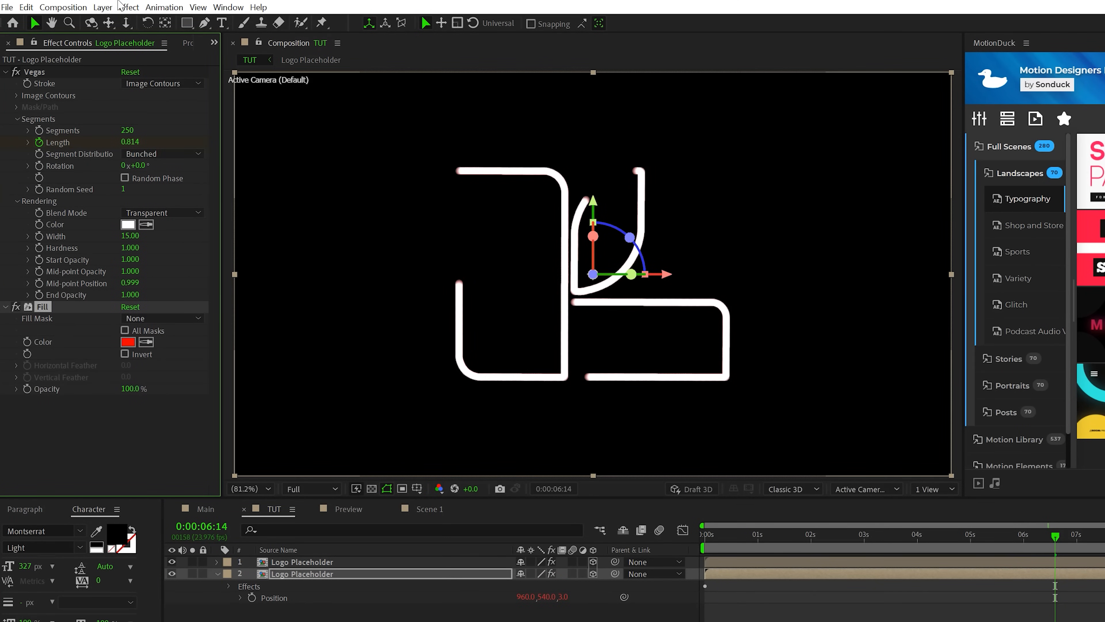
pyautogui.click(102, 7)
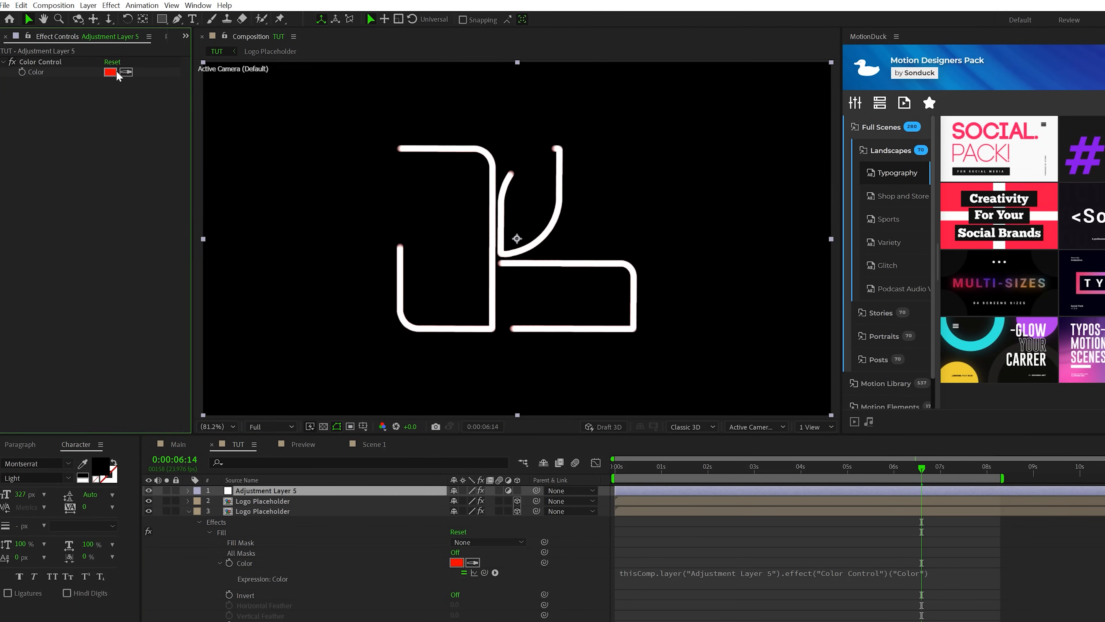
pyautogui.click(110, 72)
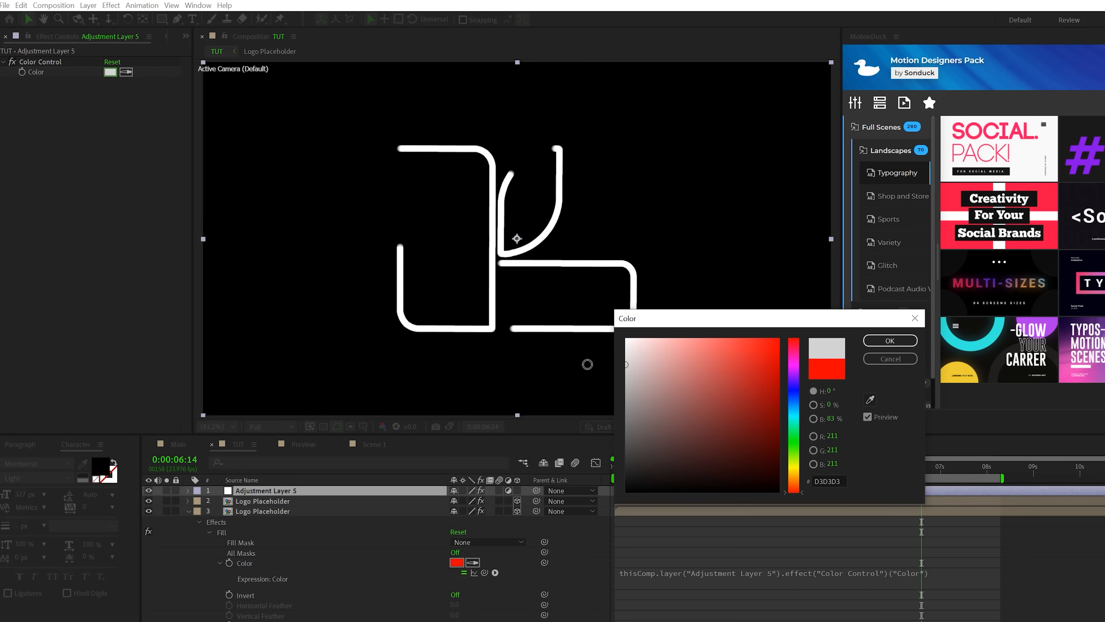
pyautogui.click(889, 340)
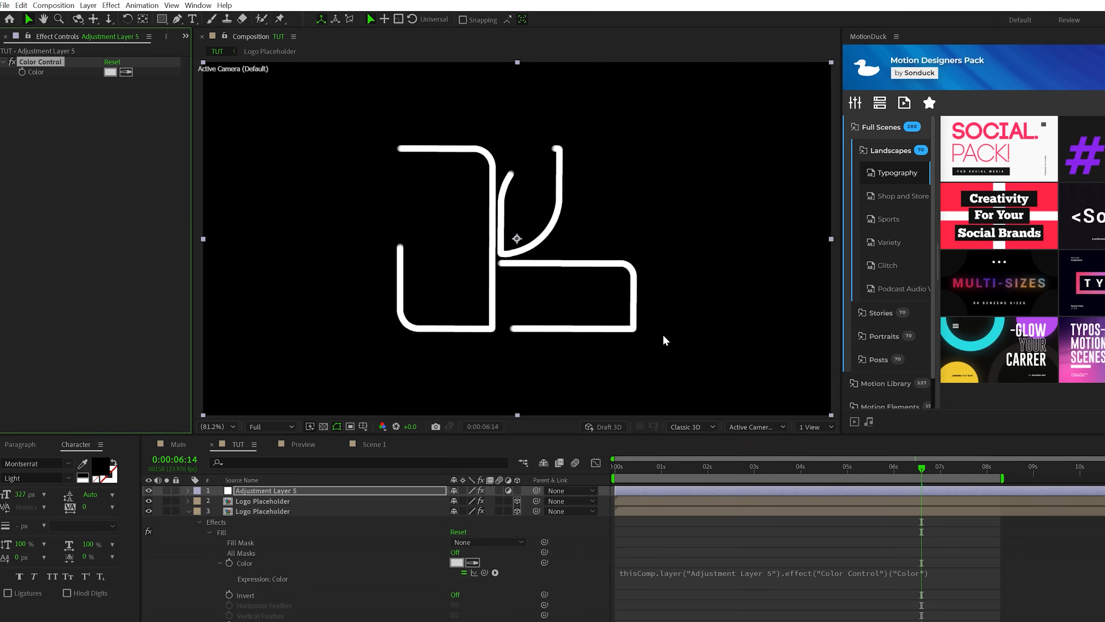
pyautogui.moveTo(118, 86)
pyautogui.write('Color Control')
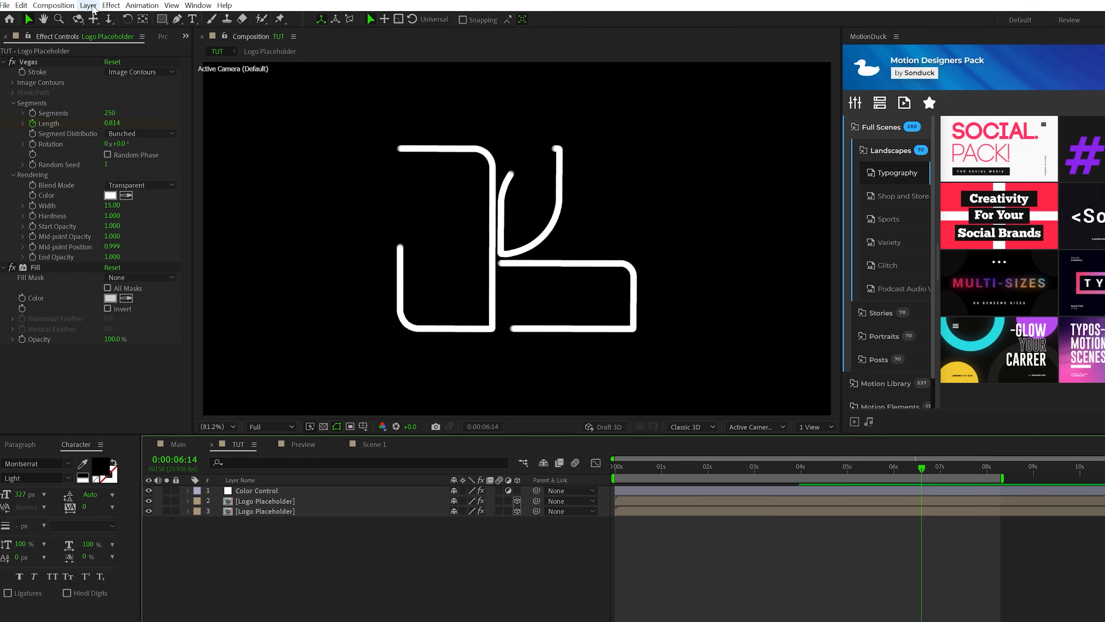
# Step: Create Camera 1 with the Two-Node 50mm preset and view the extruded logo through it
pyautogui.click(88, 5)
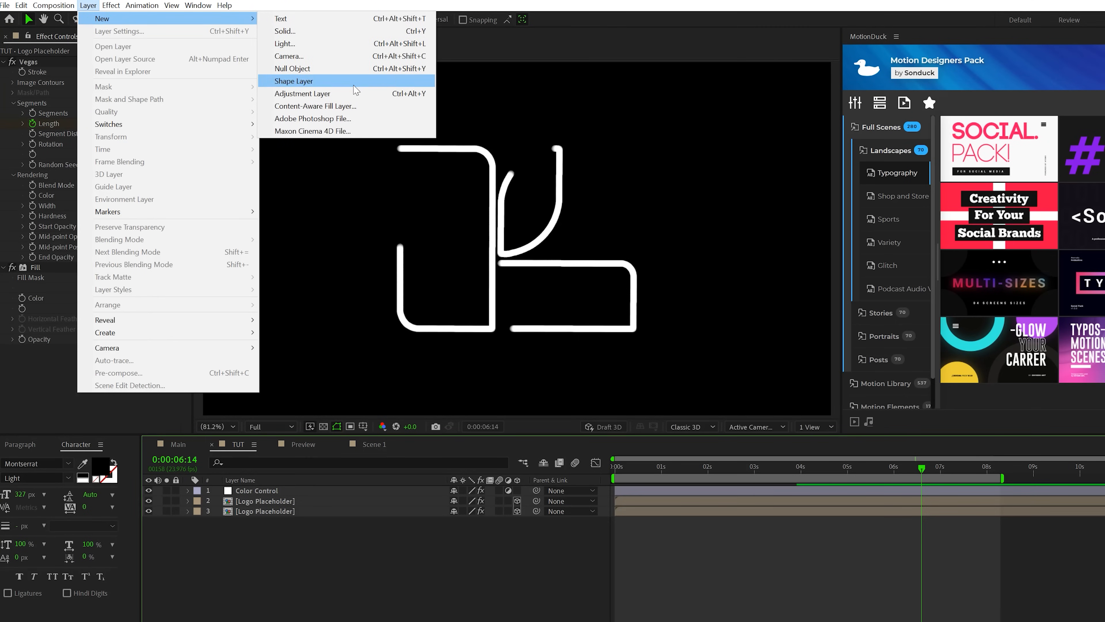
pyautogui.click(289, 56)
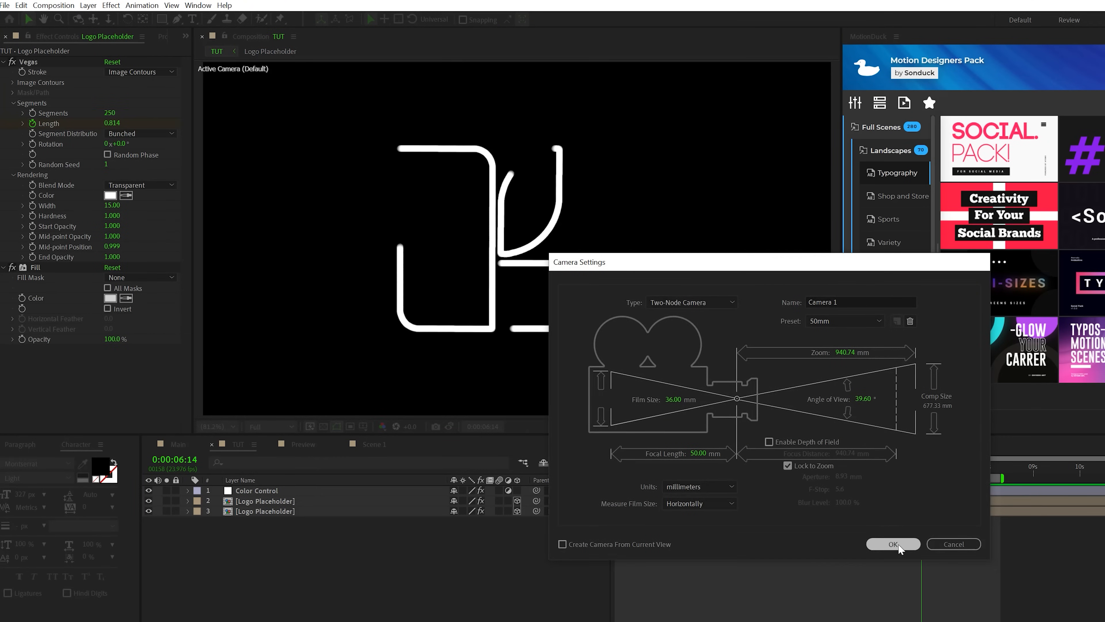
pyautogui.click(892, 543)
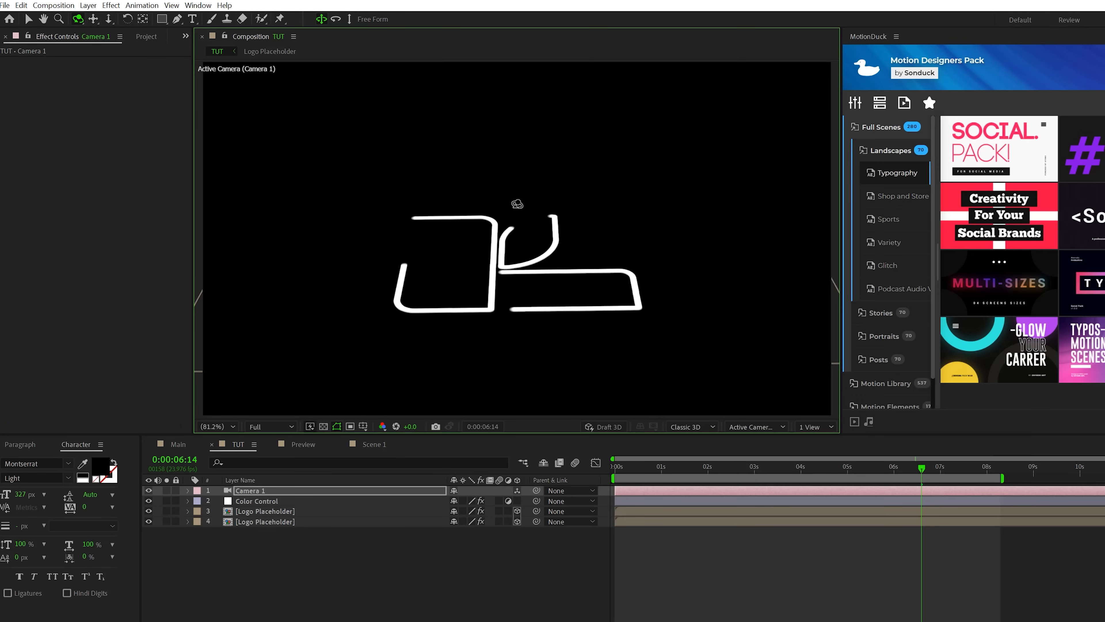
pyautogui.click(265, 521)
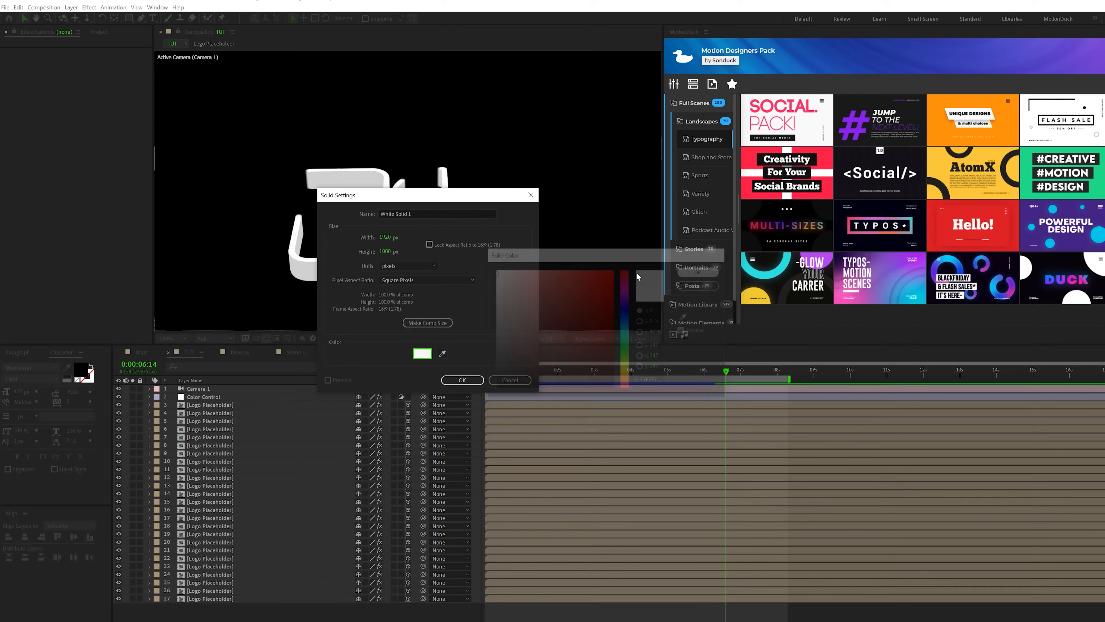
# Step: Add a white BG solid behind the logo and set the Color Control to BABABA
pyautogui.click(461, 380)
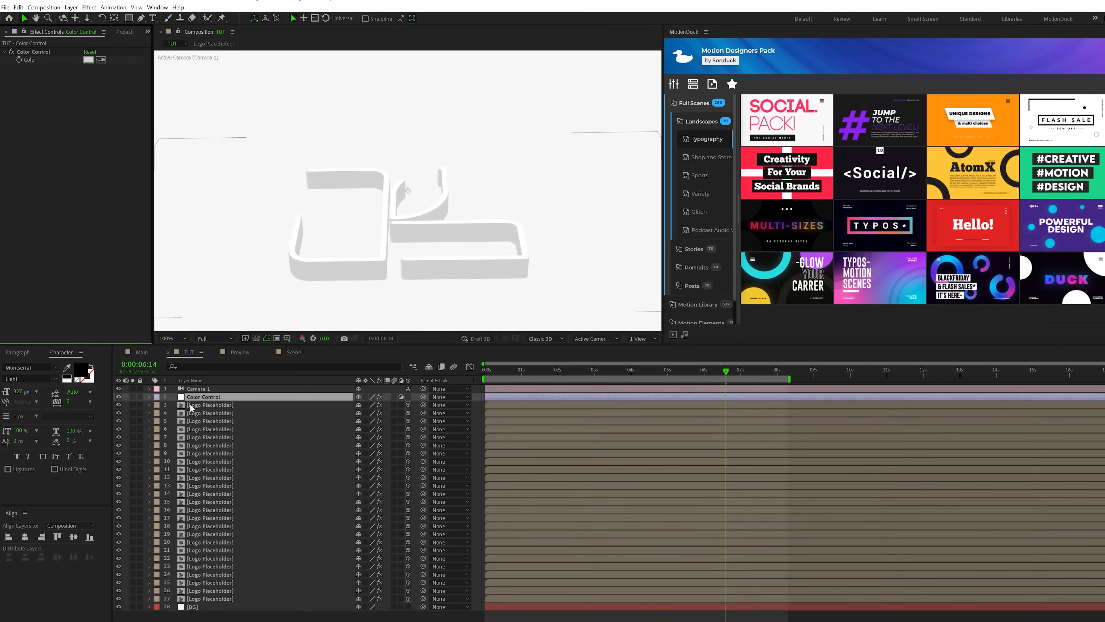
pyautogui.click(88, 59)
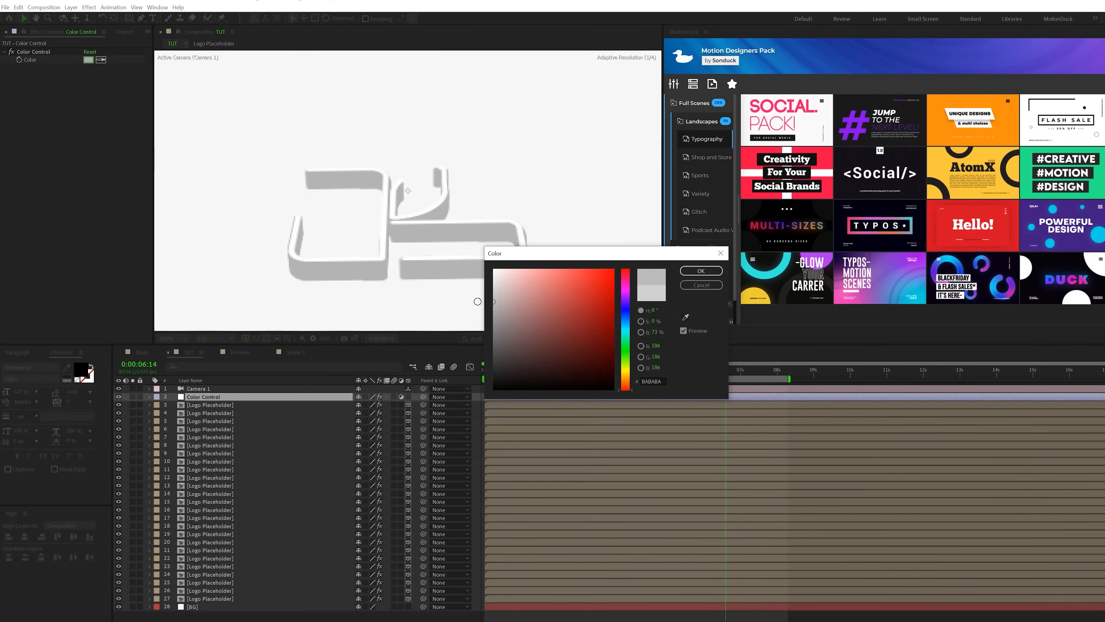
pyautogui.click(700, 270)
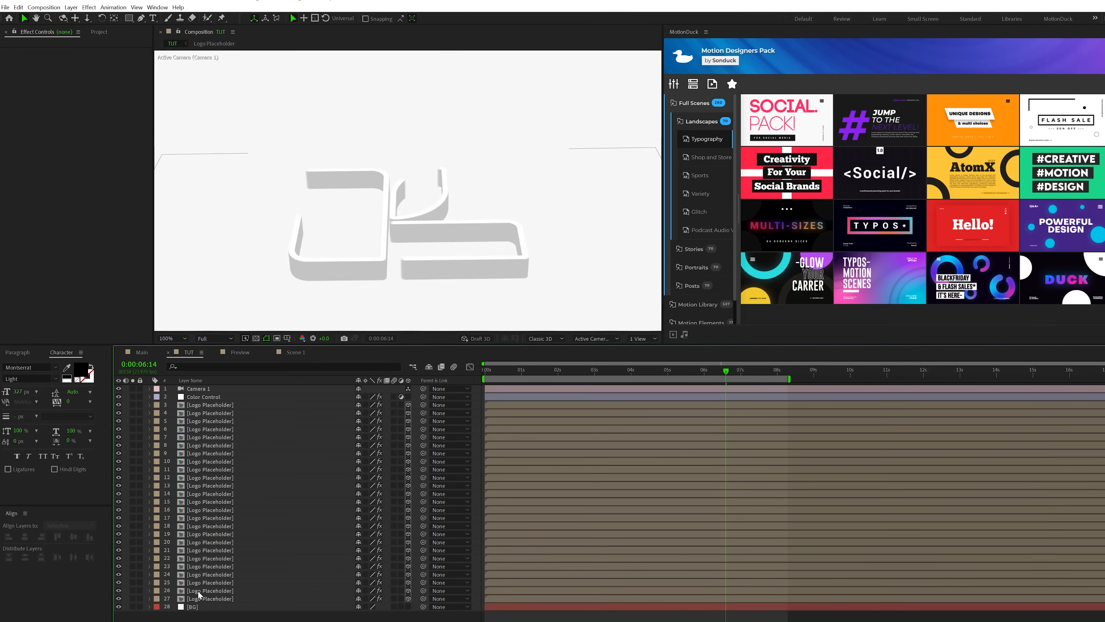
pyautogui.click(210, 590)
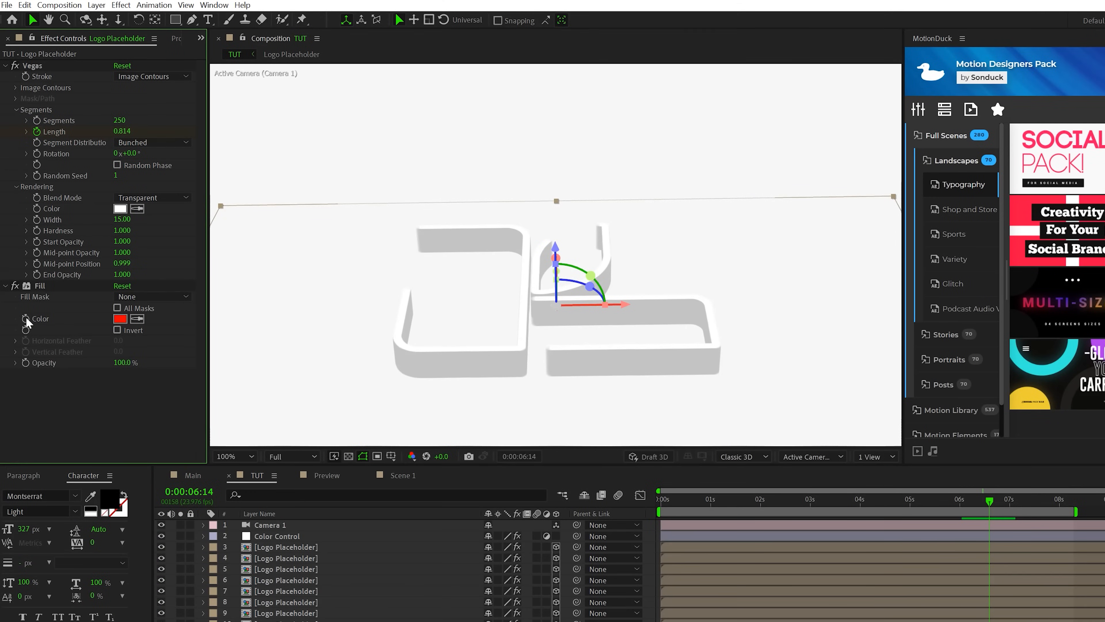
# Step: Give the bottom logo copy a CC Radial Fast Blur and a dark navy 001026 fill
pyautogui.click(120, 318)
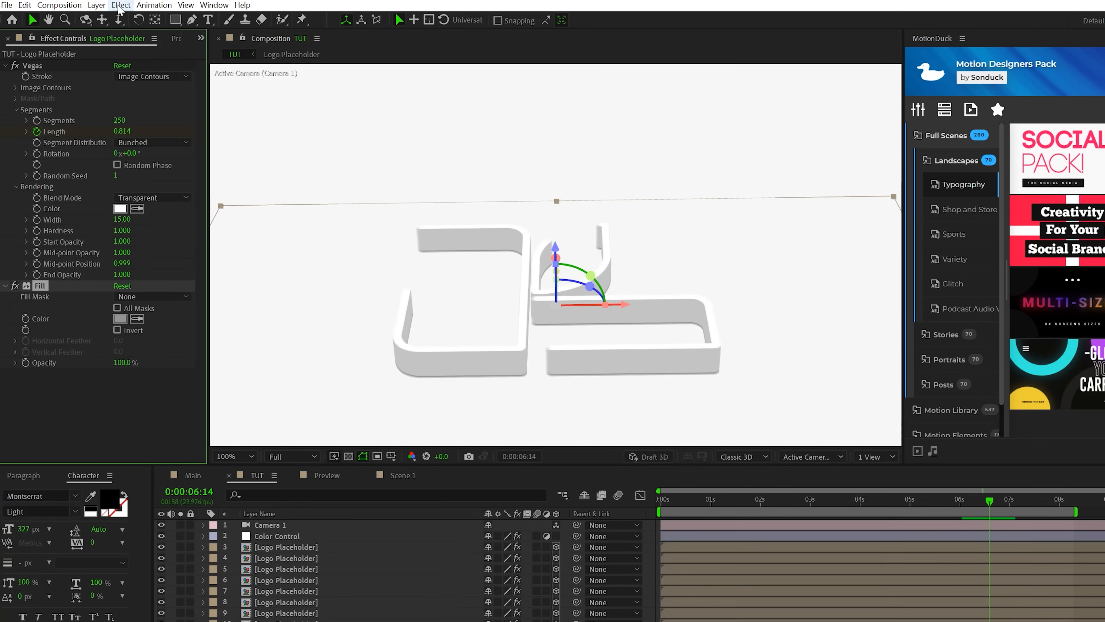
pyautogui.click(119, 5)
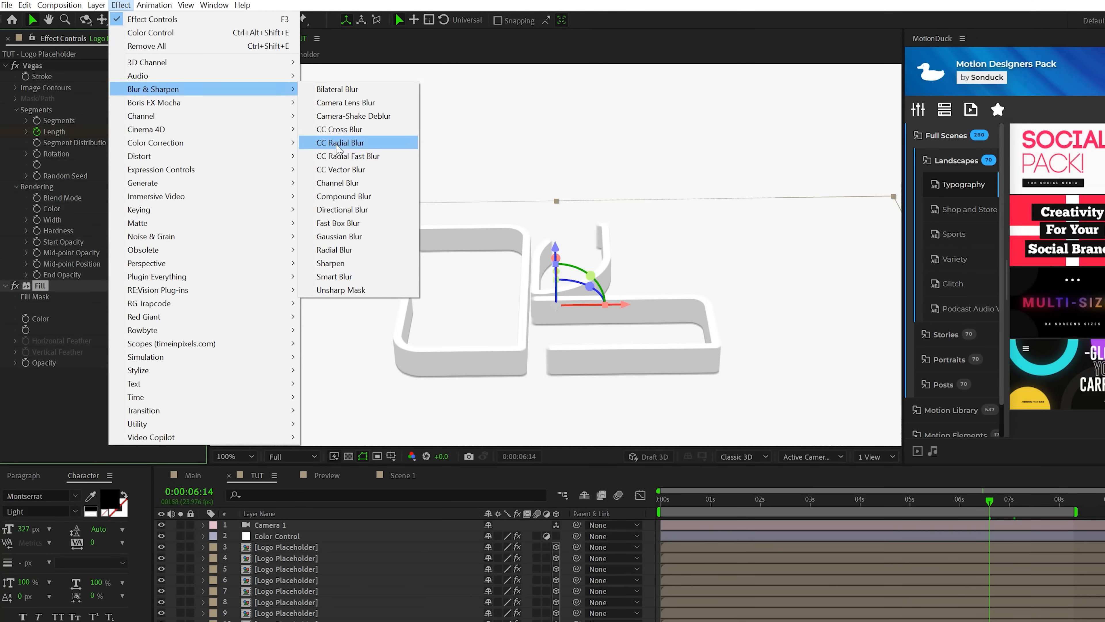
pyautogui.click(348, 156)
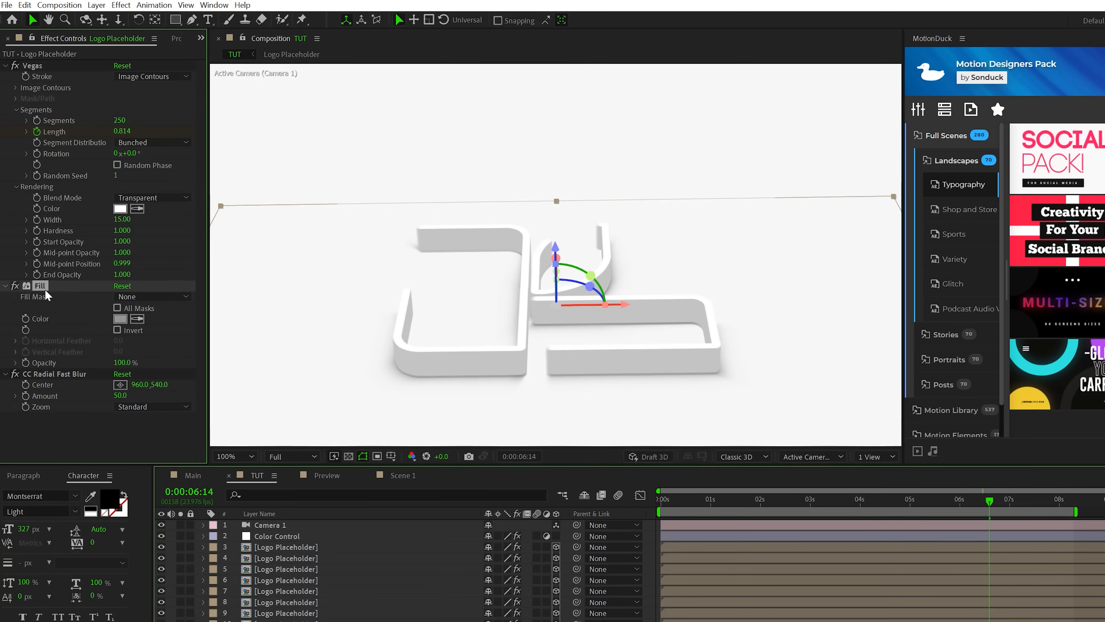
pyautogui.click(56, 374)
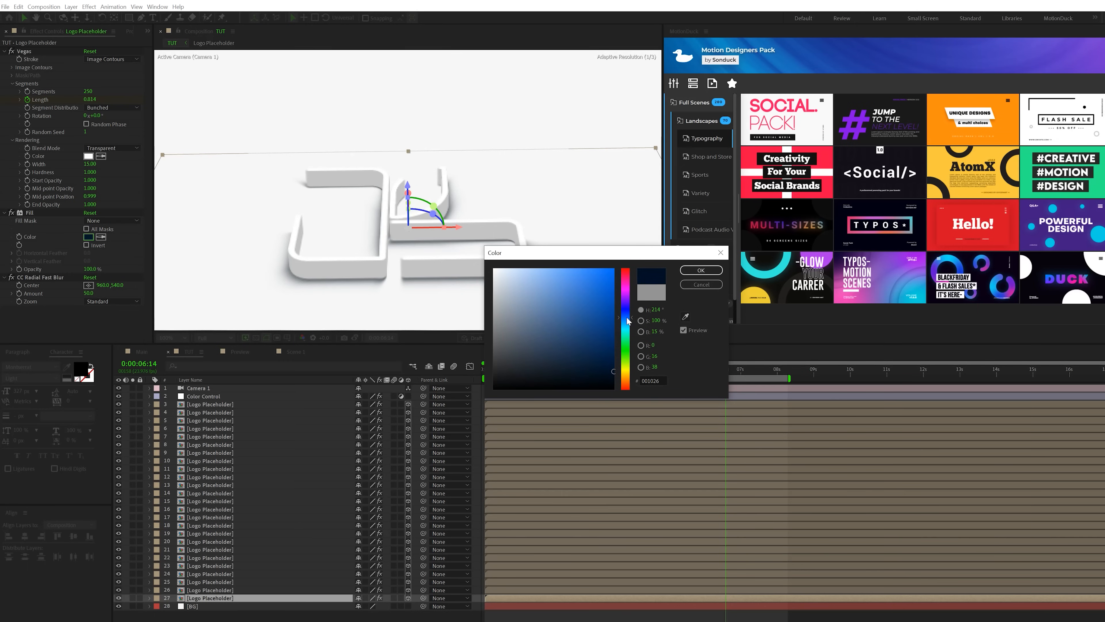
pyautogui.click(700, 270)
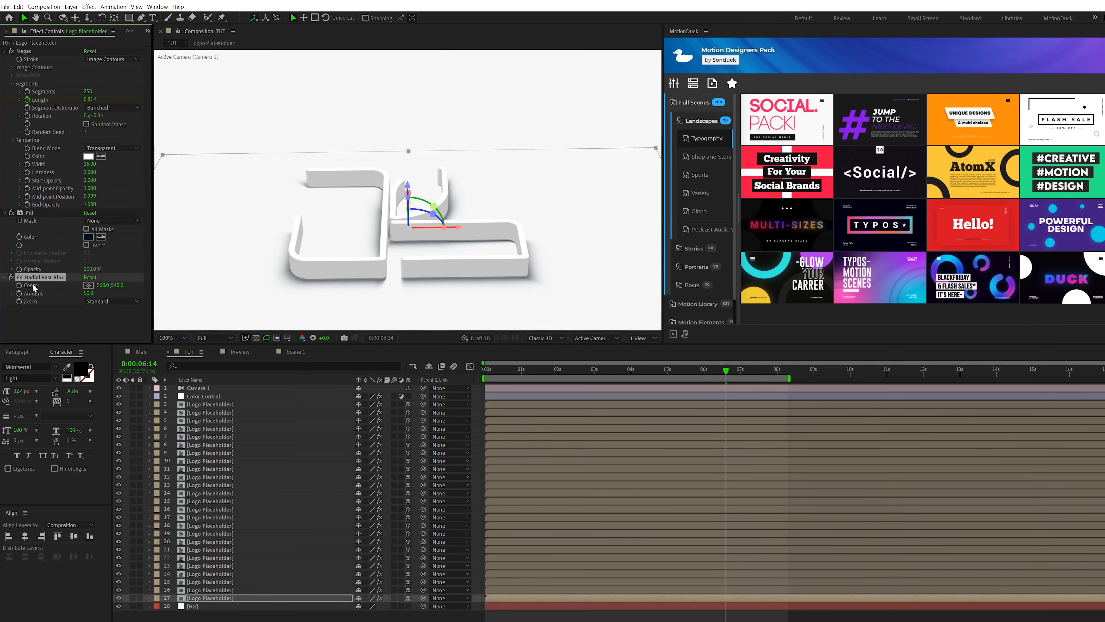
pyautogui.moveTo(403, 282)
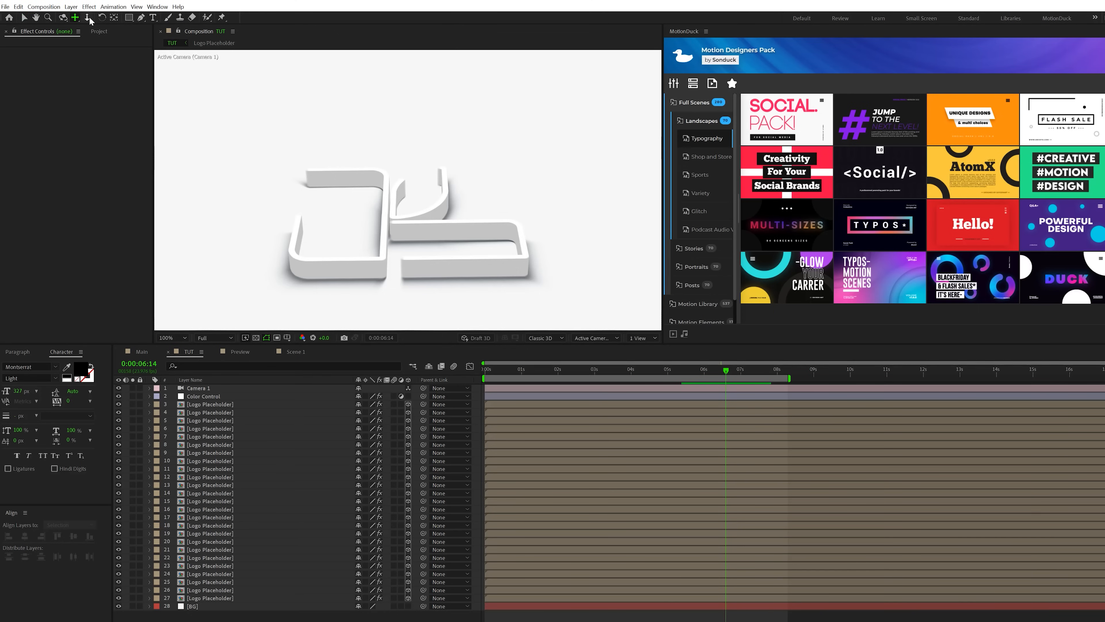
# Step: Drive the top logo layer's Y Rotation with the expression time*5
pyautogui.click(63, 17)
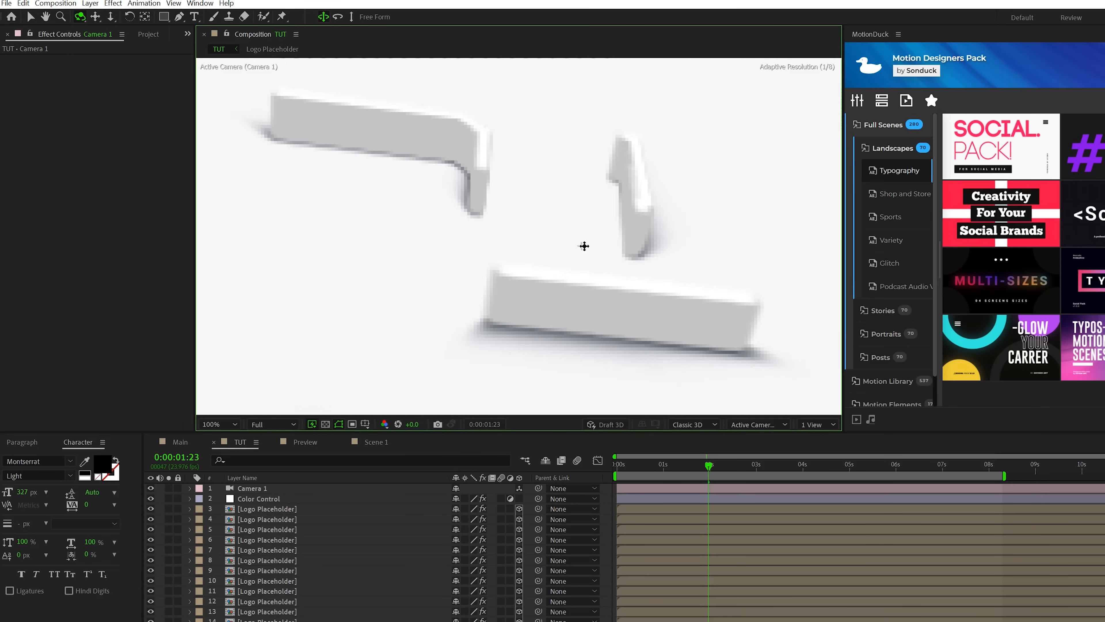
pyautogui.click(267, 519)
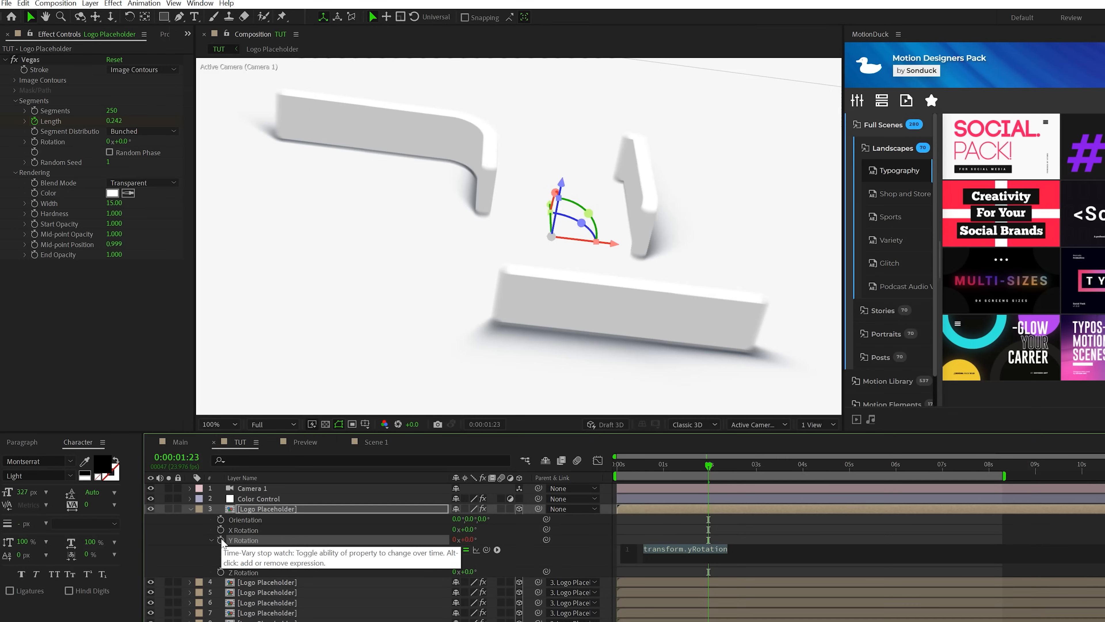
pyautogui.write('time*5')
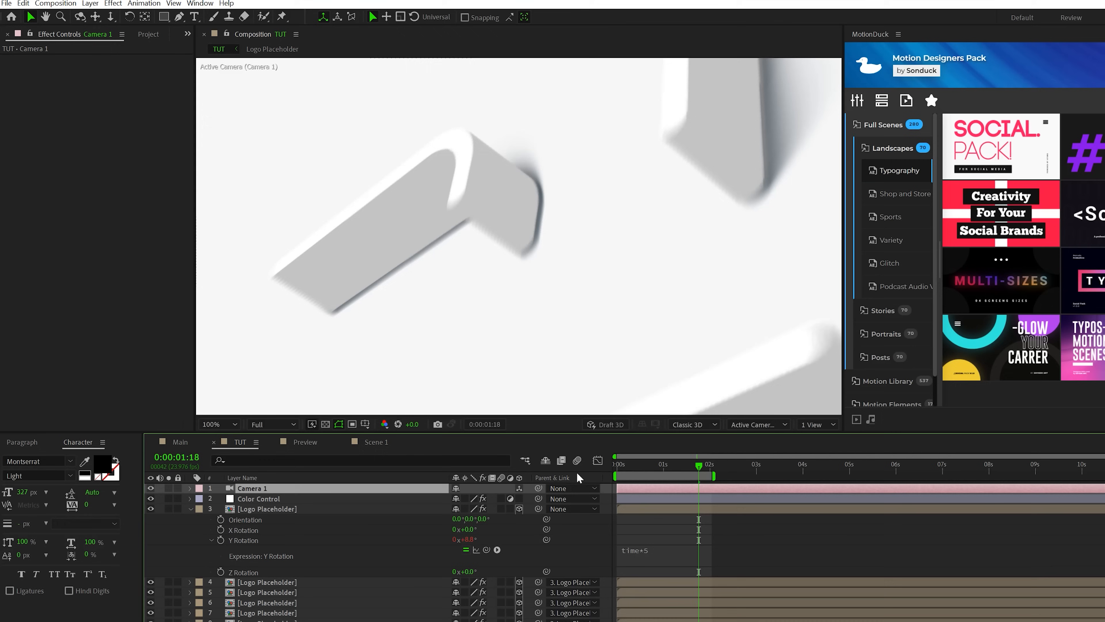
pyautogui.moveTo(553, 476)
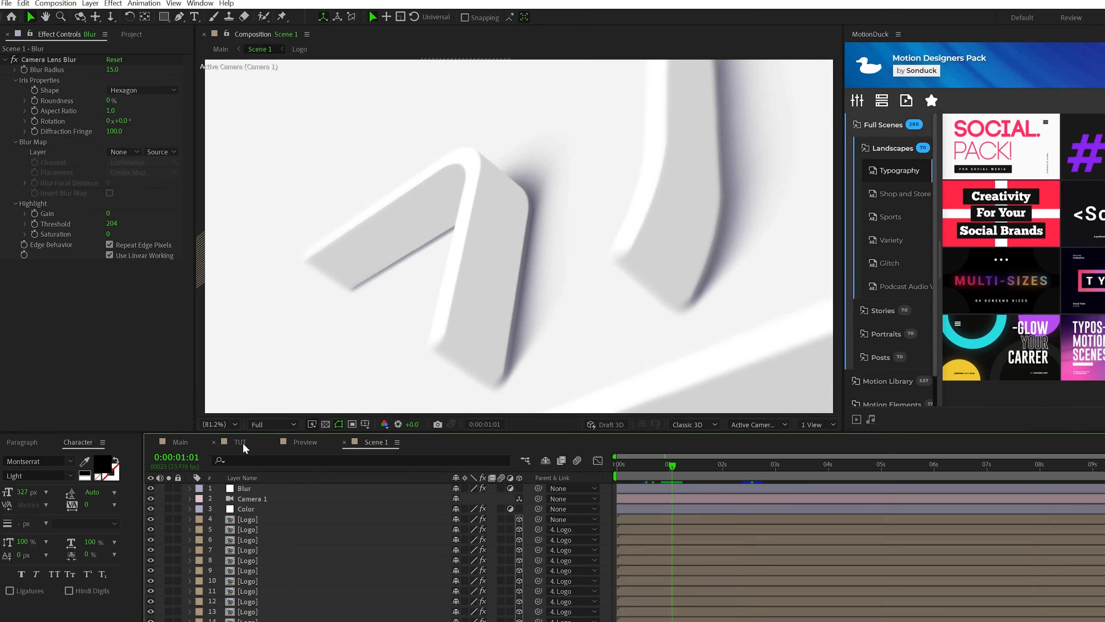
# Step: Apply Camera Lens Blur radius 15 to the adjustment layer, limited by an inverted ellipse mask
pyautogui.click(241, 442)
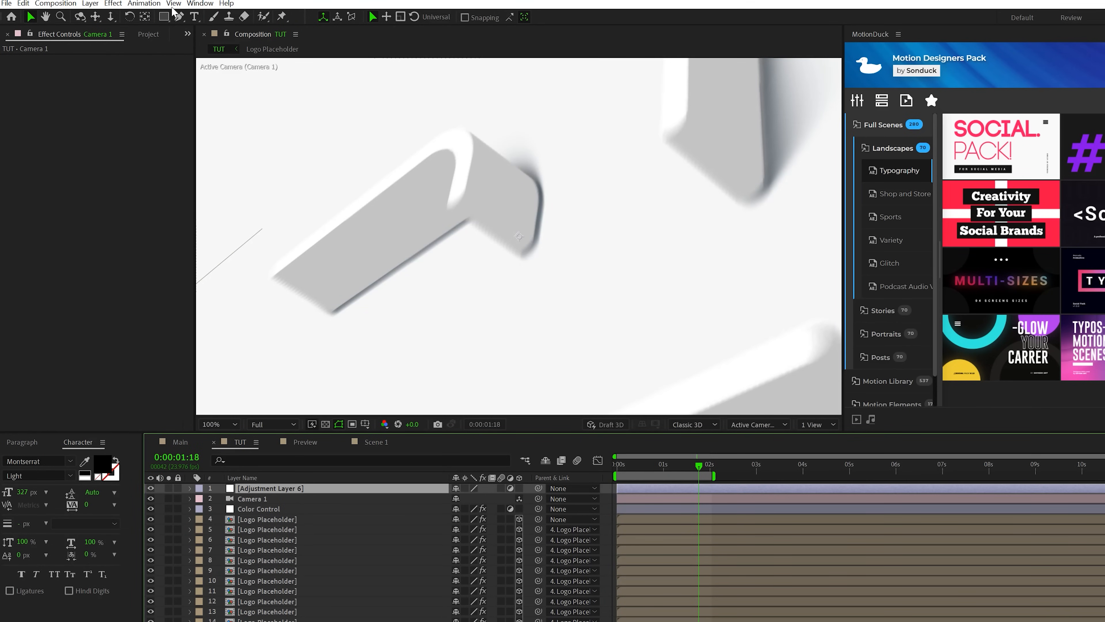
pyautogui.click(113, 4)
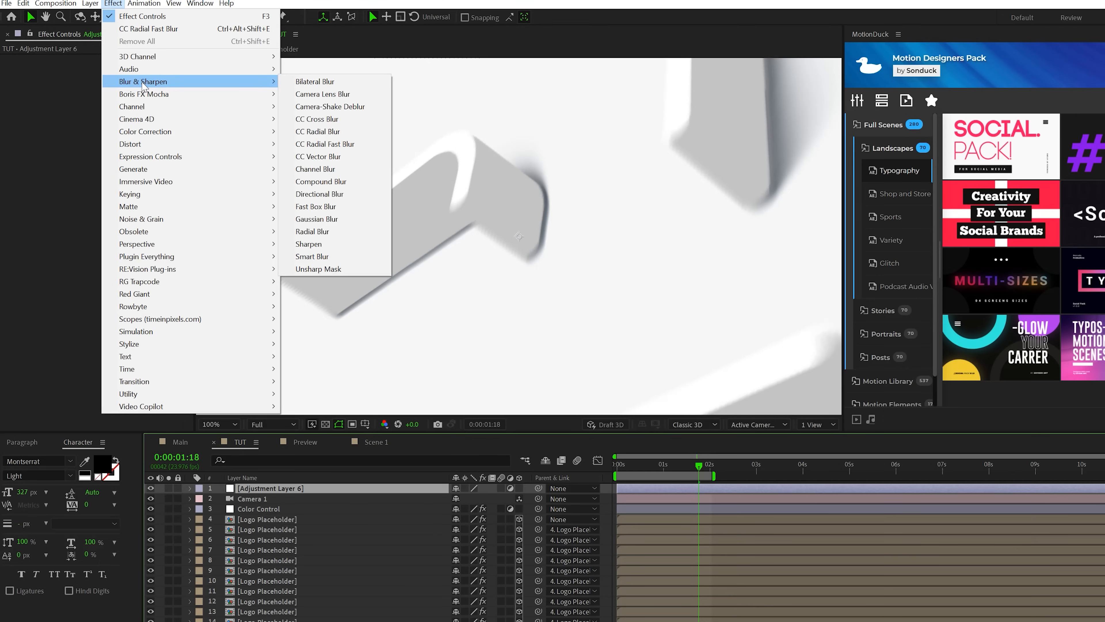
pyautogui.moveTo(329, 106)
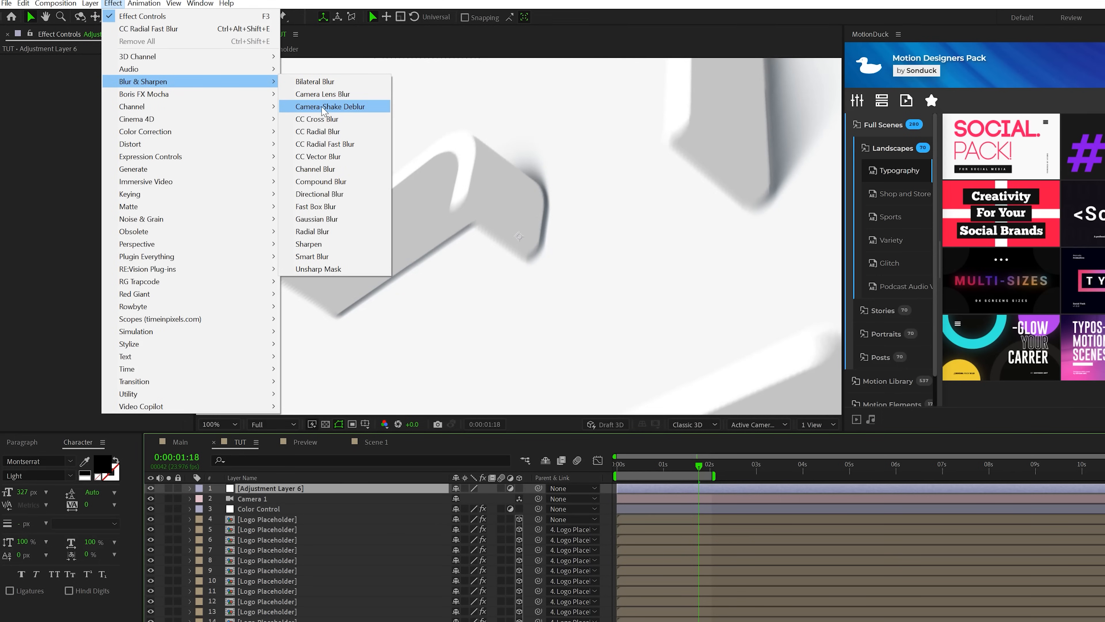
pyautogui.click(323, 94)
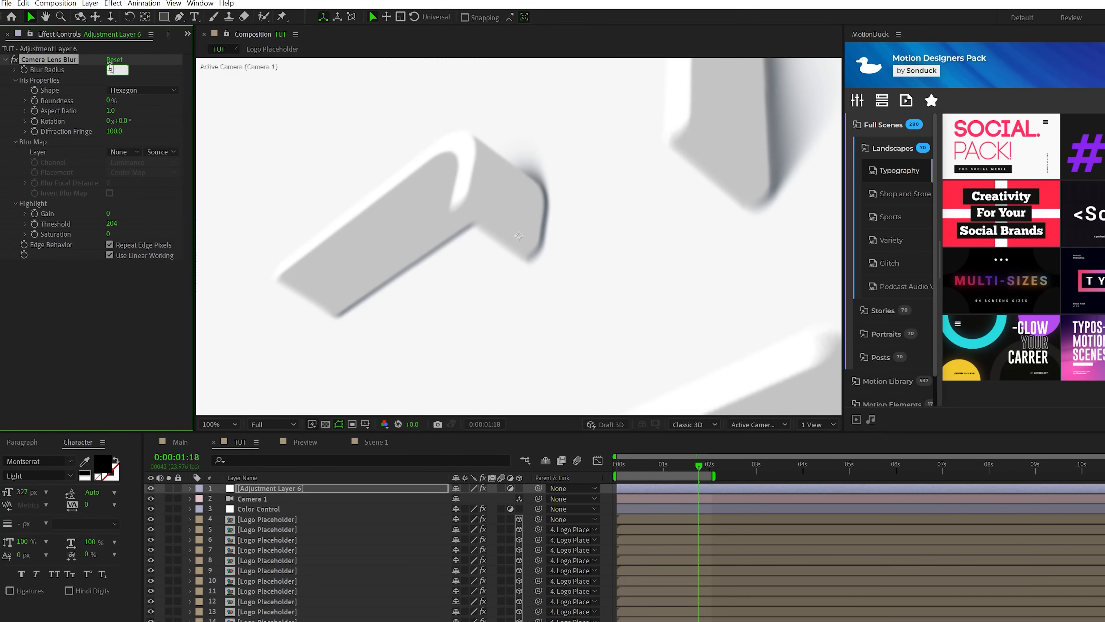
pyautogui.click(165, 16)
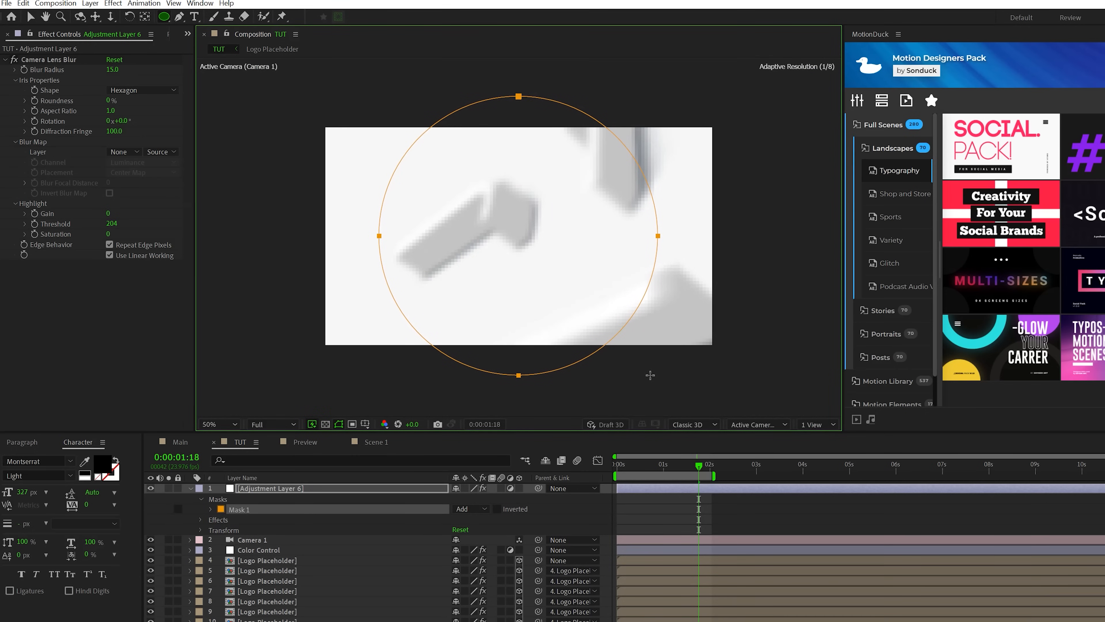
pyautogui.click(467, 508)
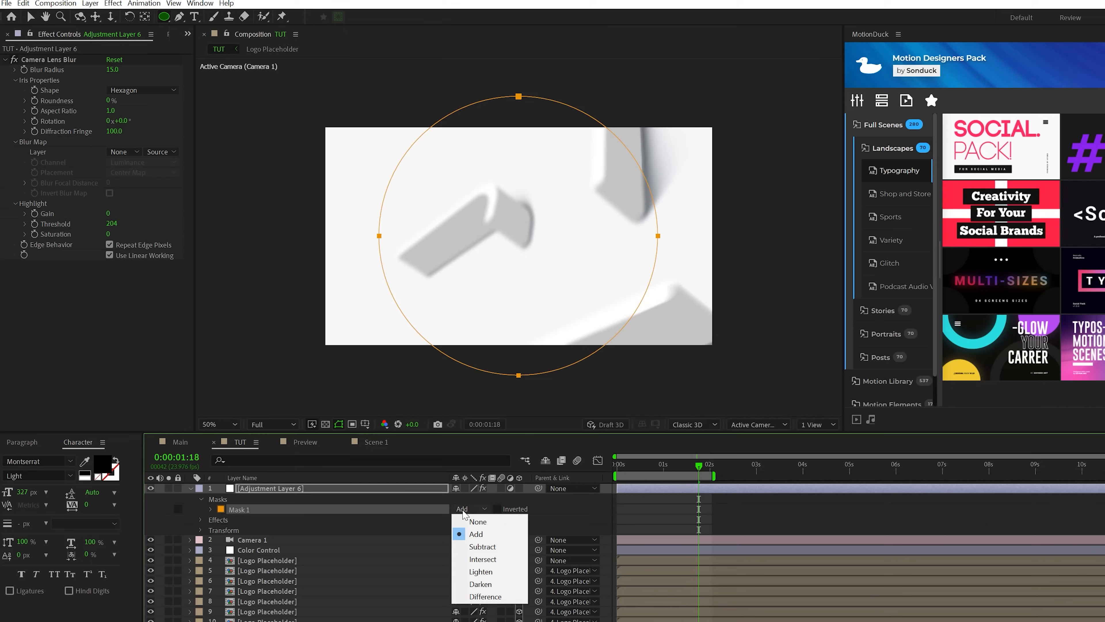
pyautogui.click(482, 547)
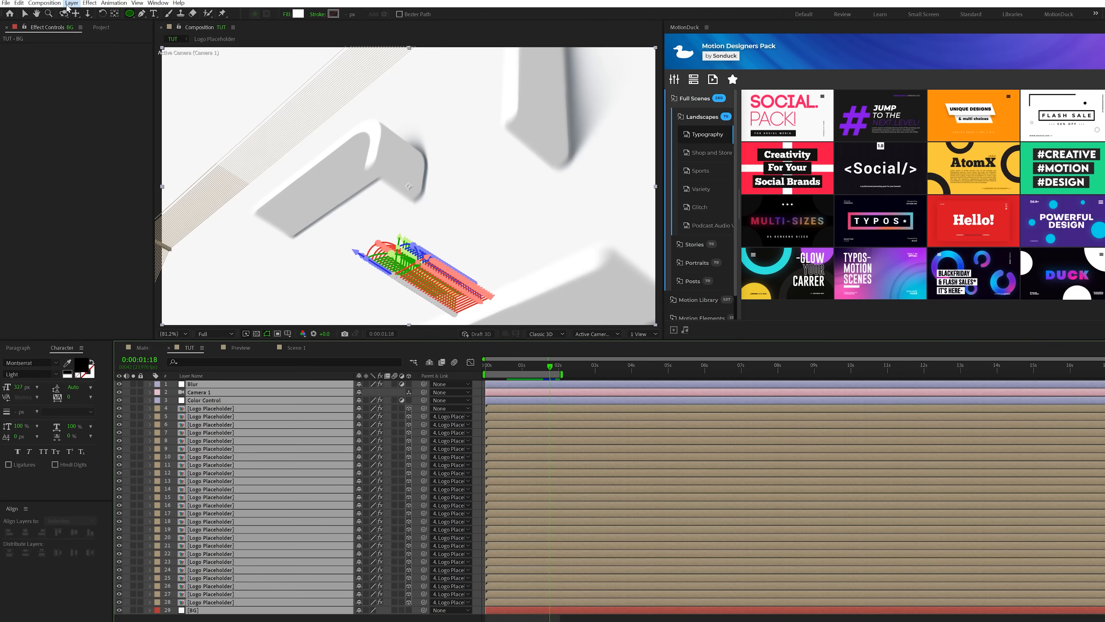
# Step: Pre-compose all layers as Scene 1 and duplicate it in the Project panel as Scene 2
pyautogui.click(71, 3)
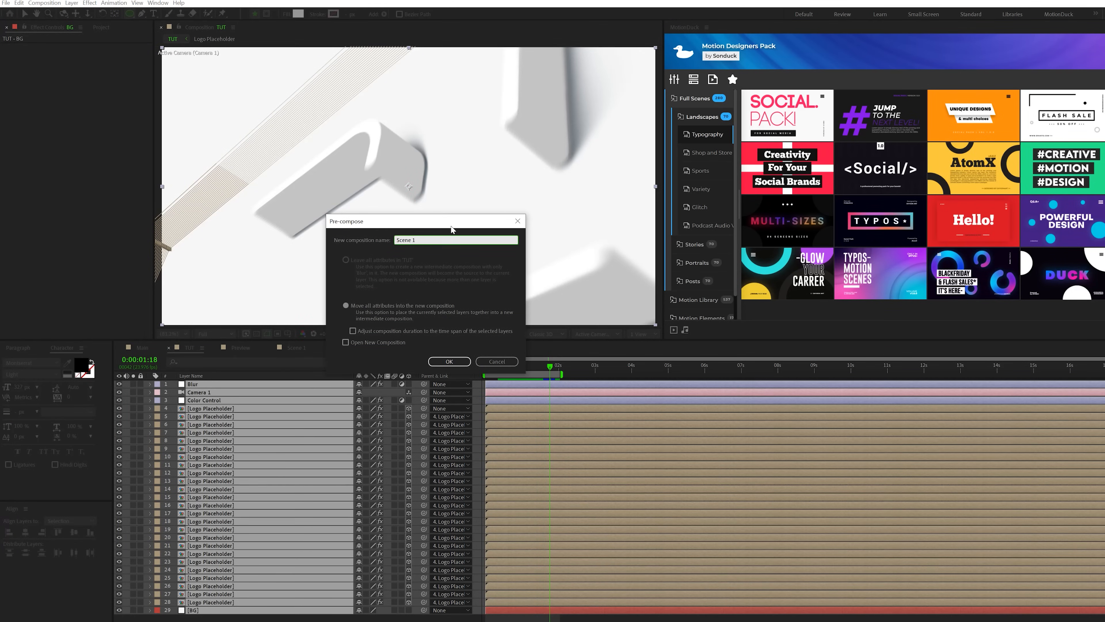
pyautogui.click(448, 360)
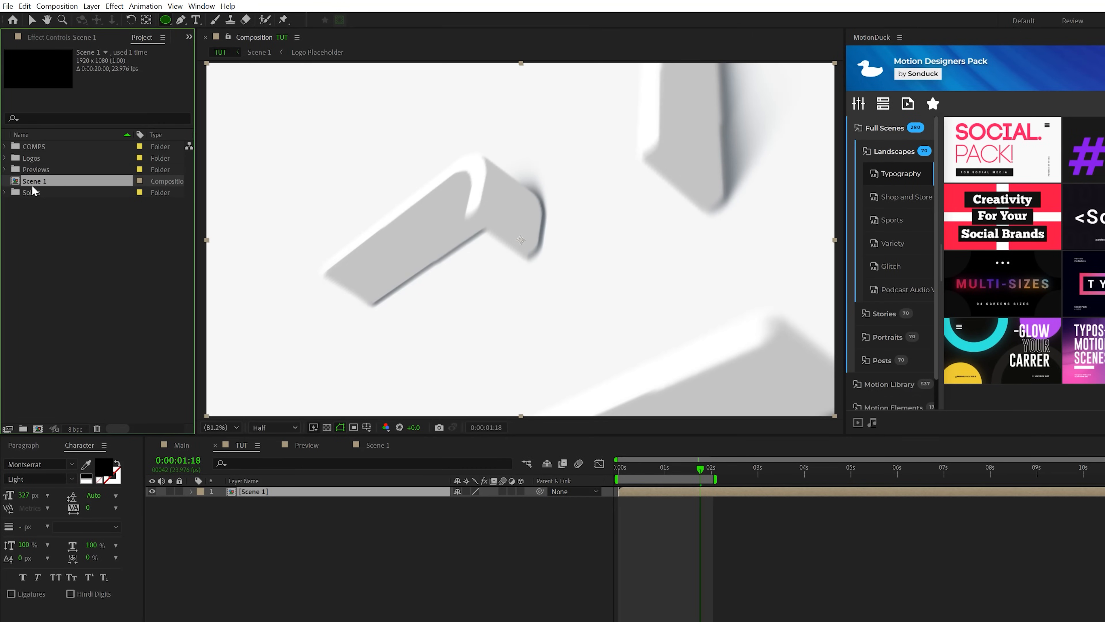
pyautogui.click(34, 192)
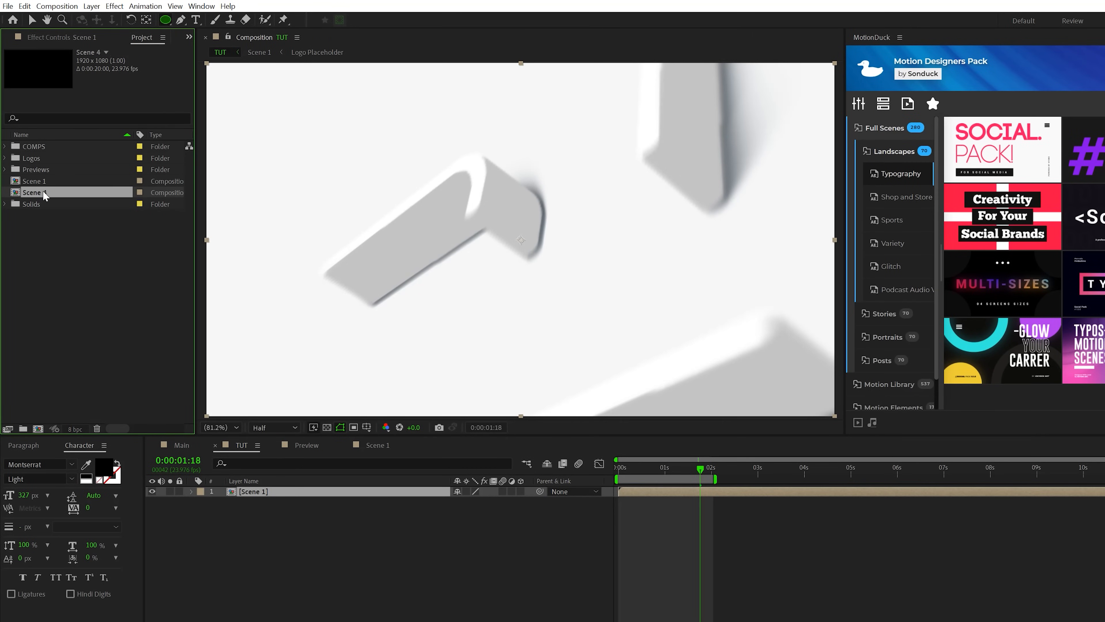
pyautogui.click(33, 192)
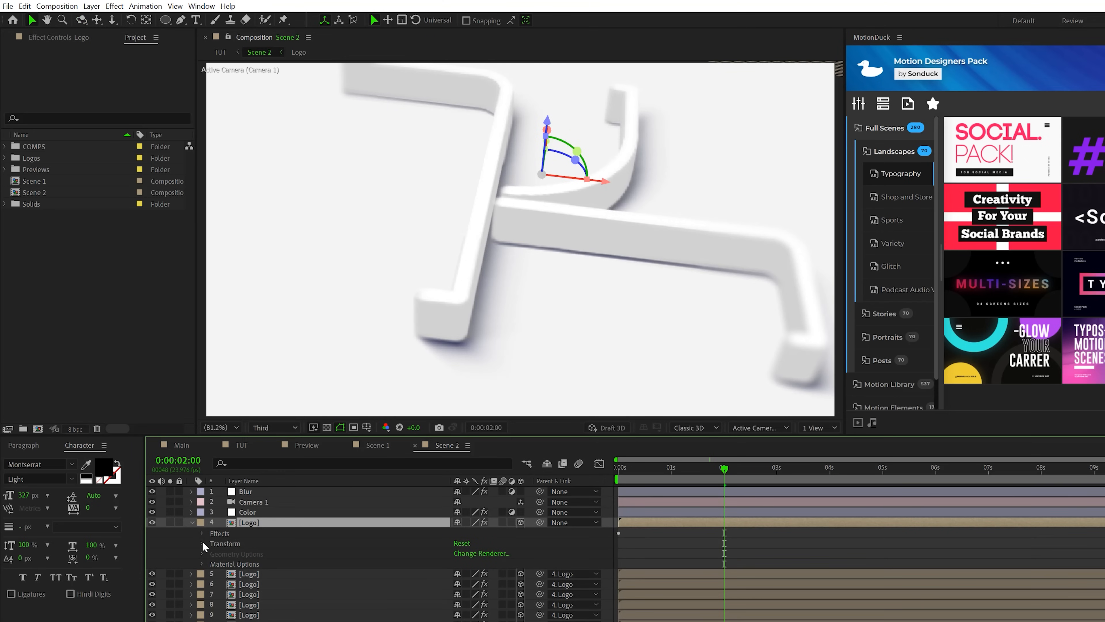
# Step: Give Scene 2's logo a time*5 expression on Z Rotation so it spins continuously
pyautogui.click(201, 543)
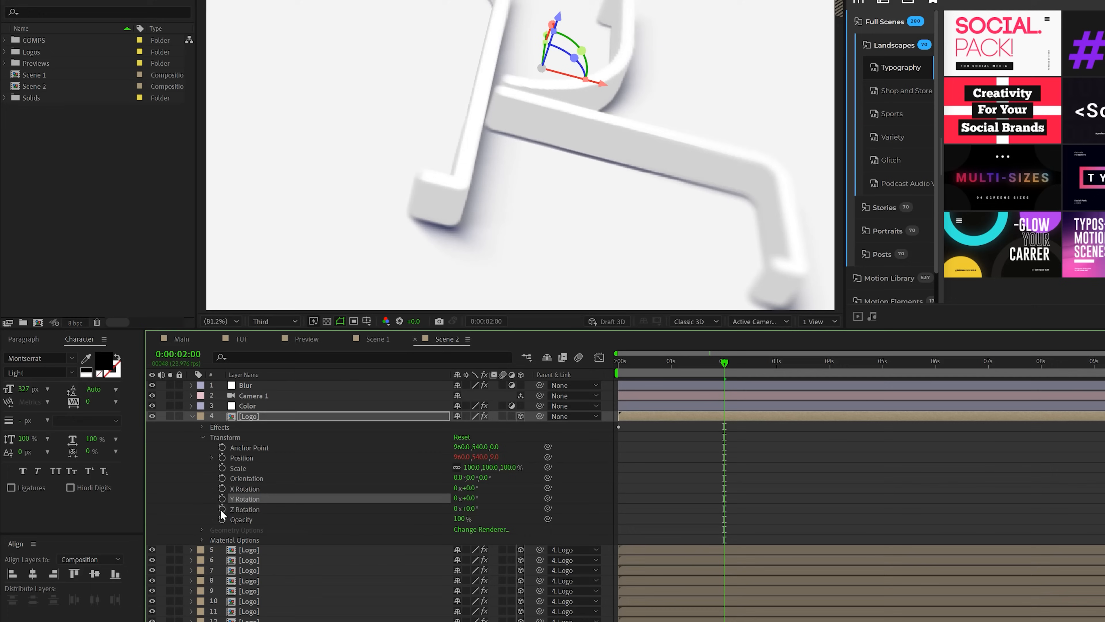
pyautogui.write('t')
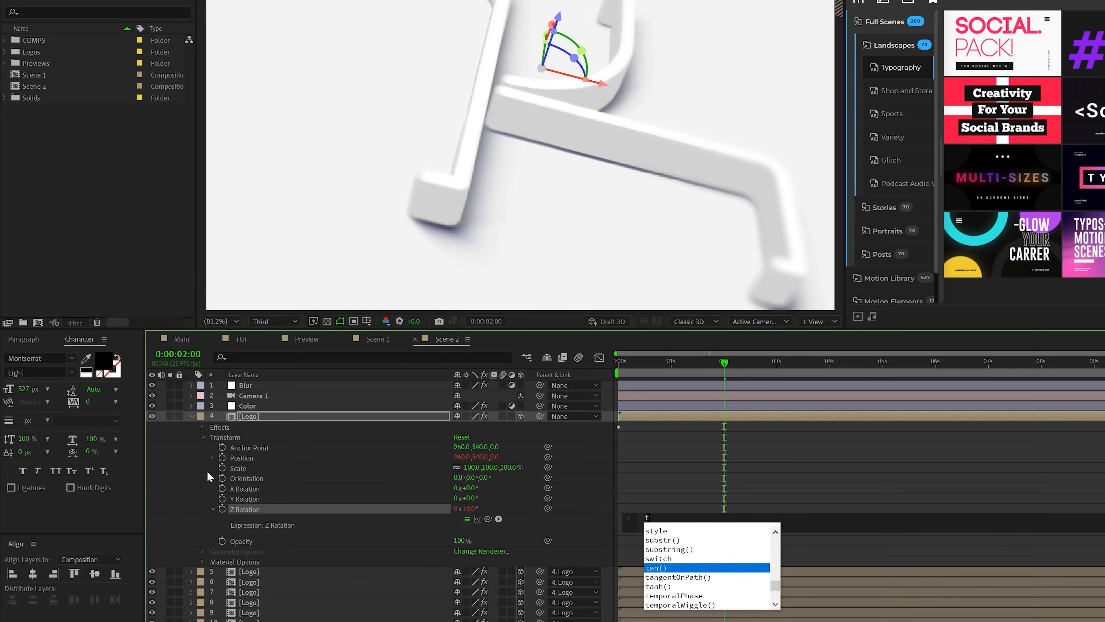
pyautogui.write('ime*5')
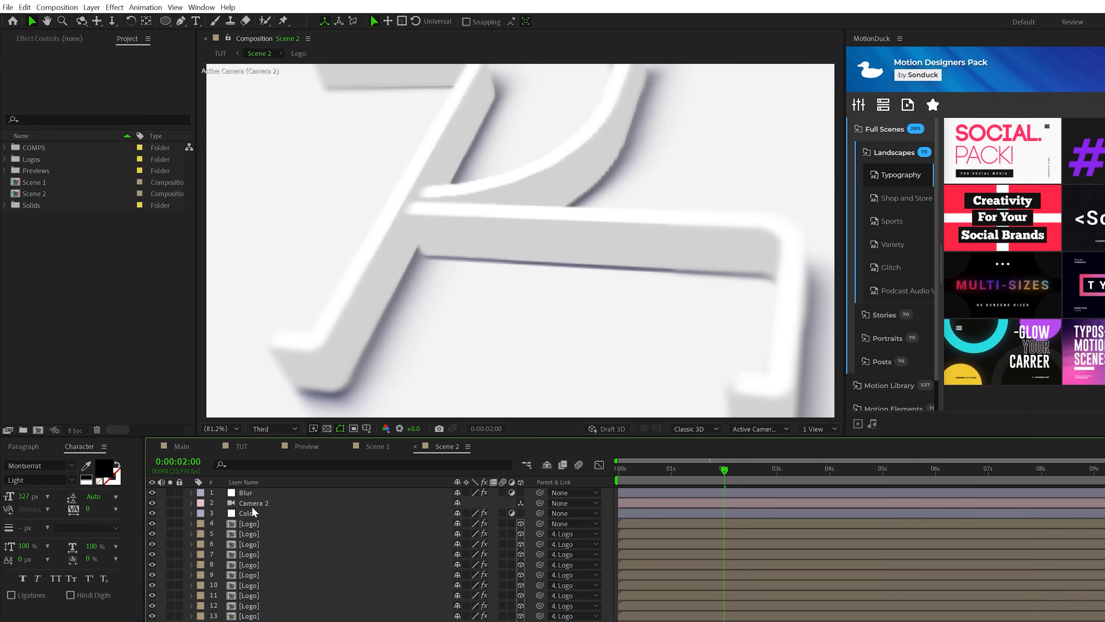
pyautogui.moveTo(255, 512)
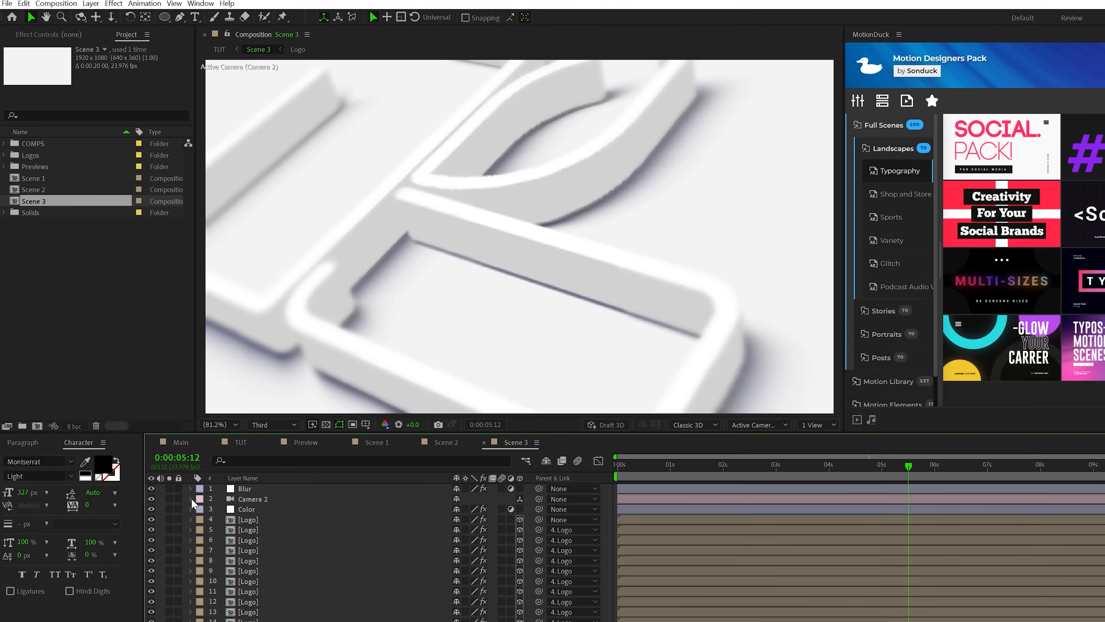
# Step: Reveal Camera 2's Transform in Scene 3 and keyframe its Position at five seconds
pyautogui.click(190, 499)
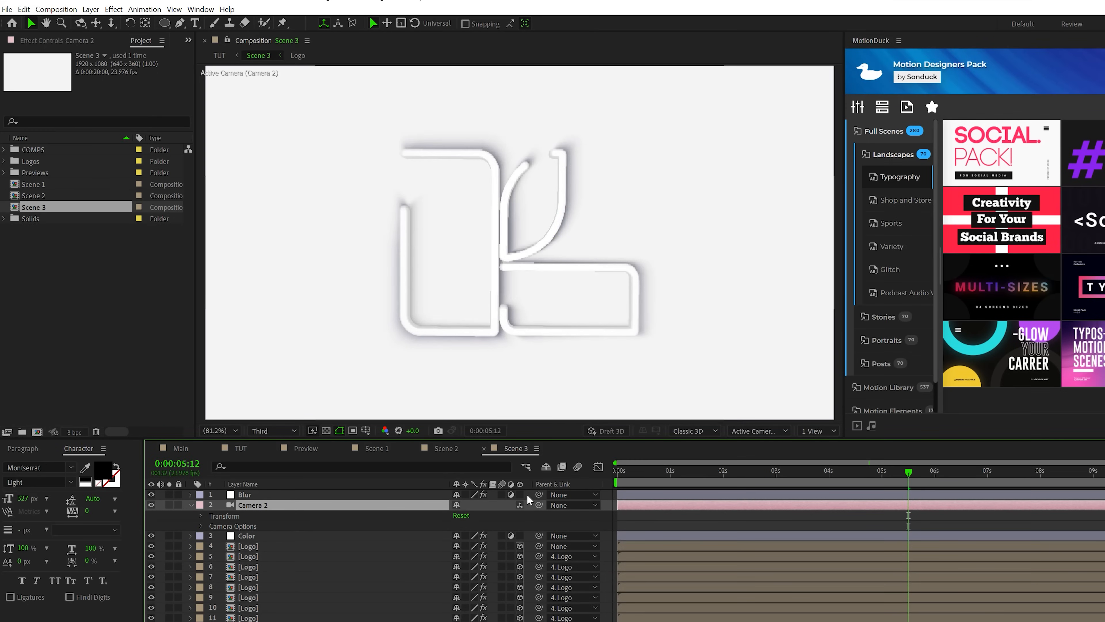
pyautogui.moveTo(908, 470); pyautogui.dragTo(882, 470)
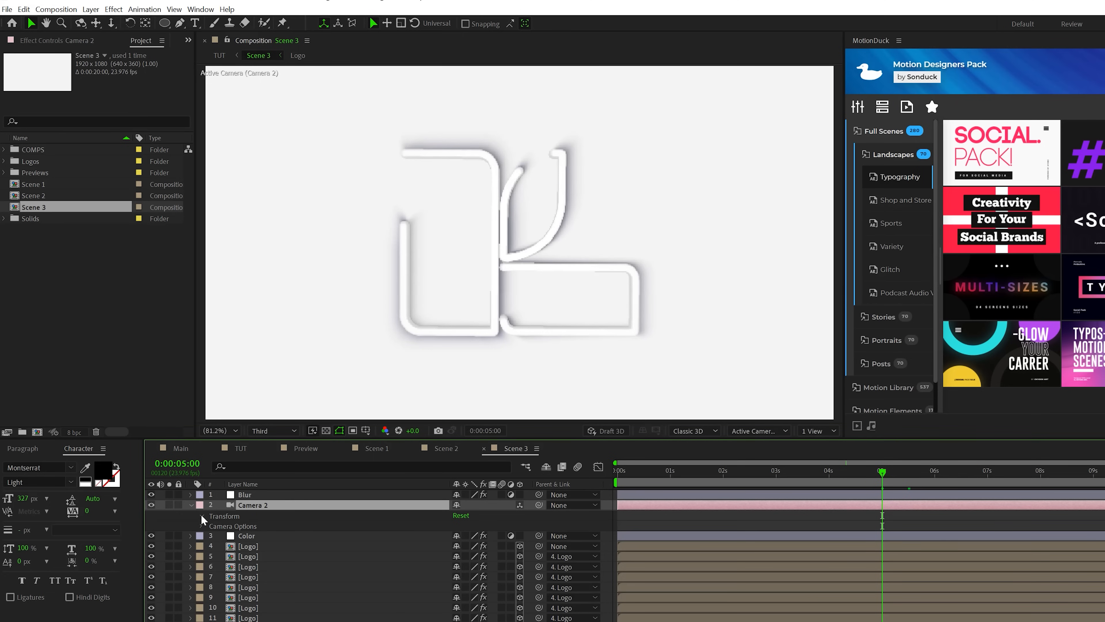
pyautogui.click(190, 515)
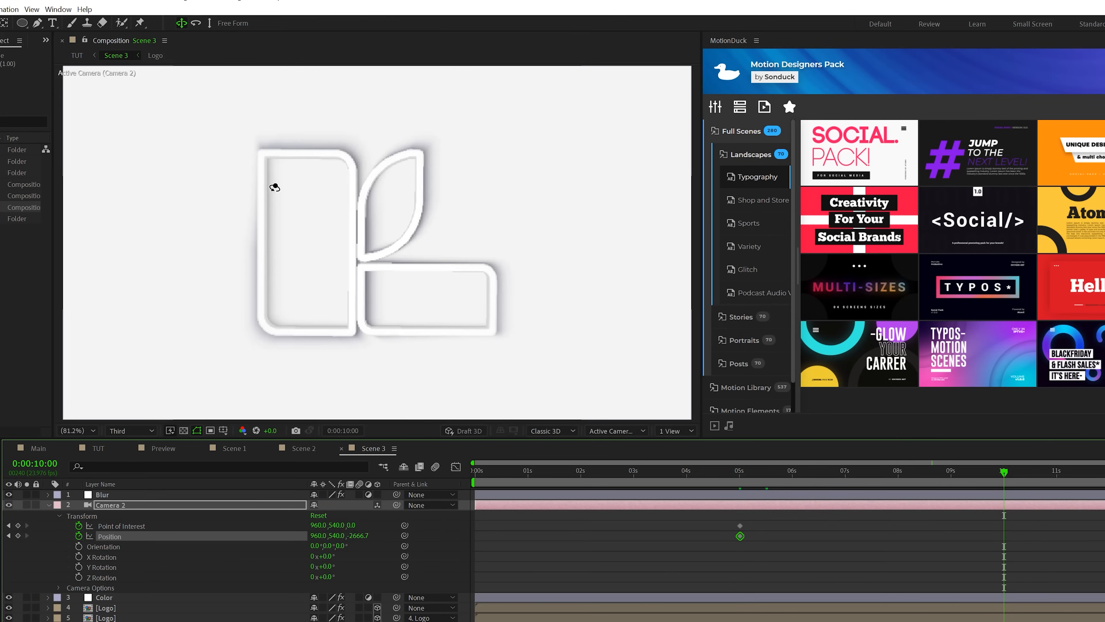
pyautogui.moveTo(350, 236)
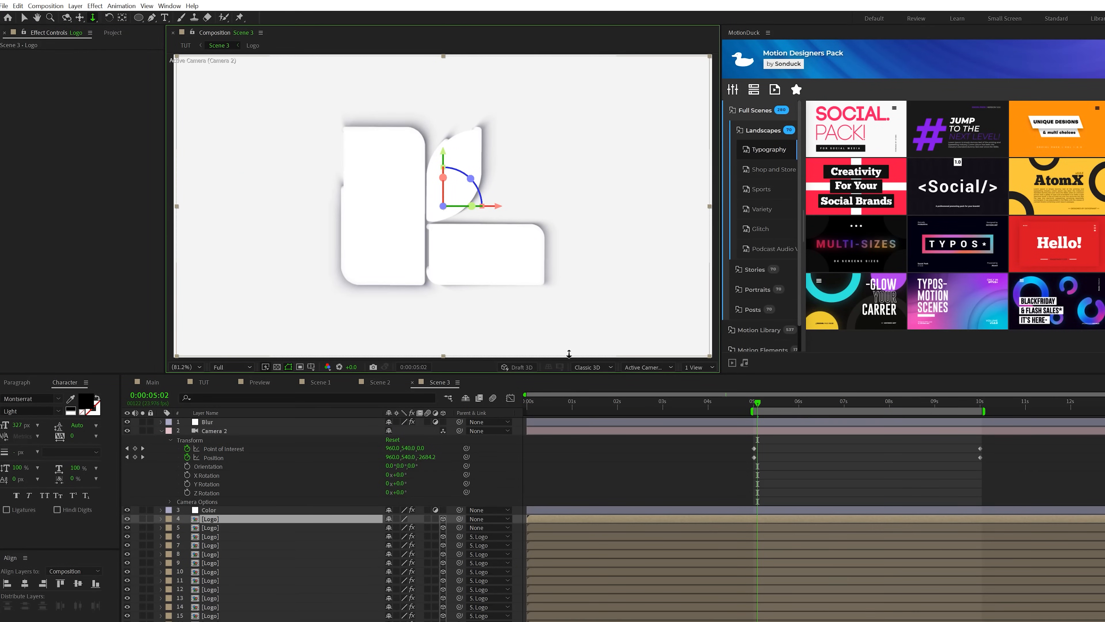
pyautogui.moveTo(295, 533)
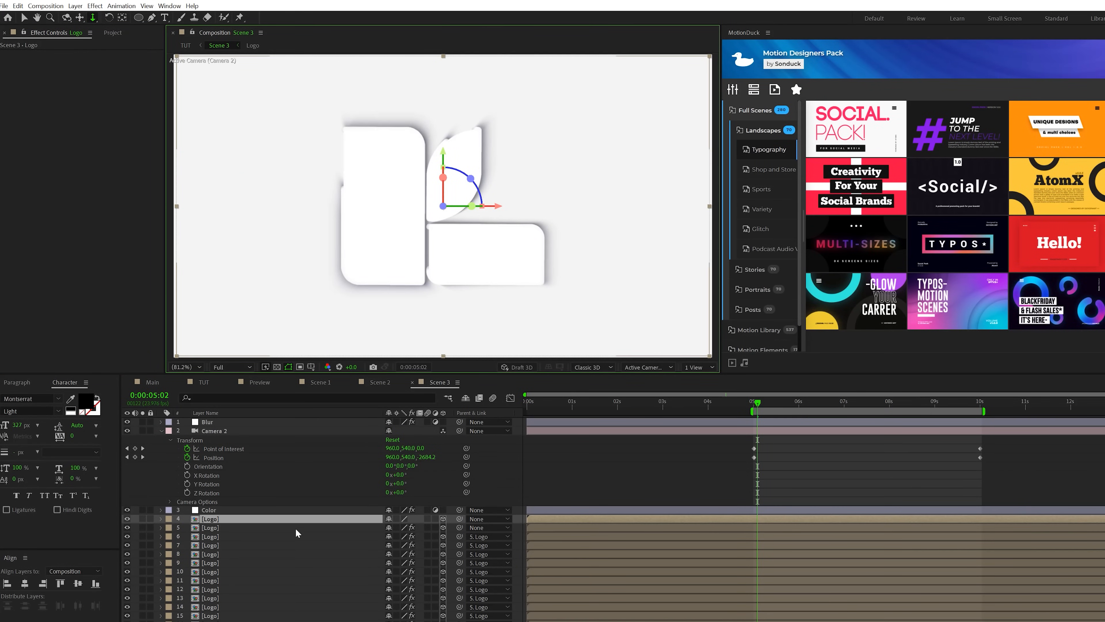
# Step: Keyframe the solid Logo layer's Opacity from 0% to fade it in later in time
pyautogui.click(170, 519)
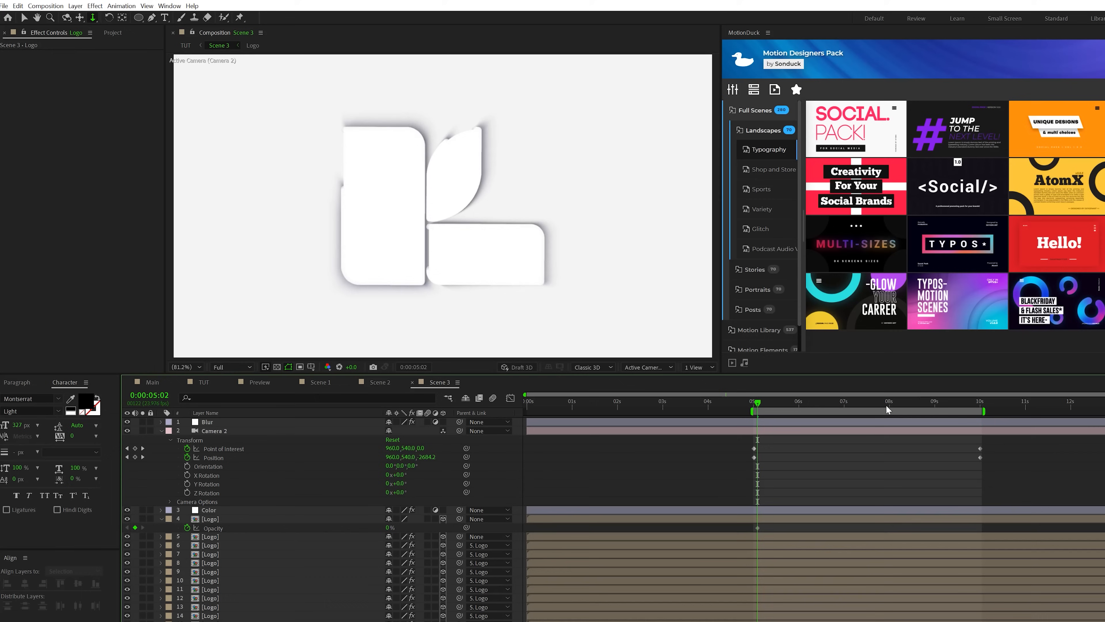
pyautogui.click(886, 401)
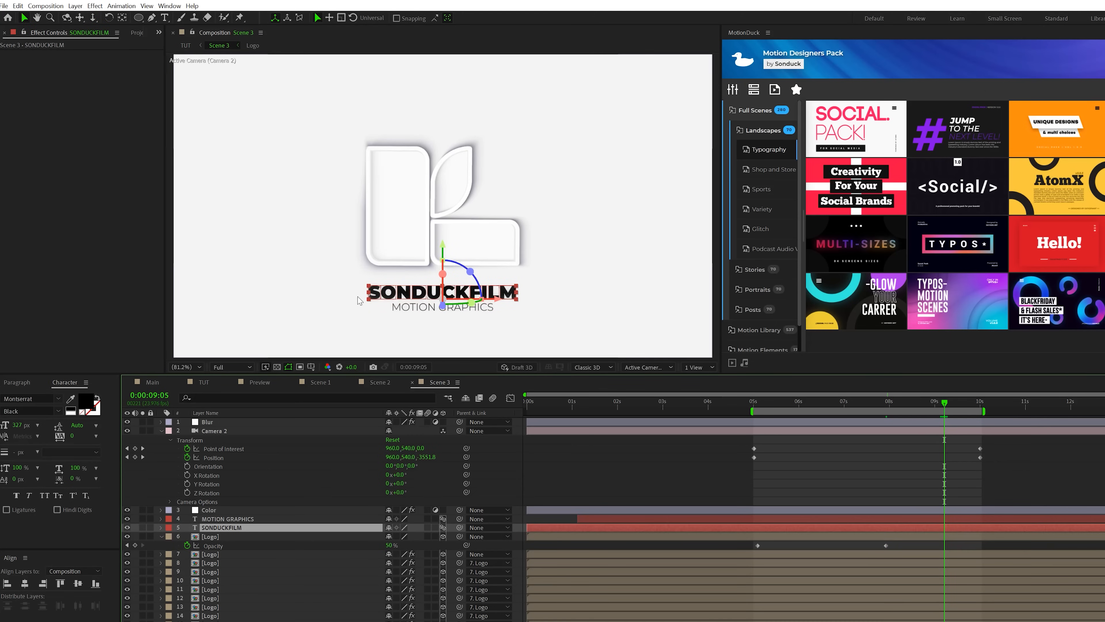
pyautogui.moveTo(435, 503)
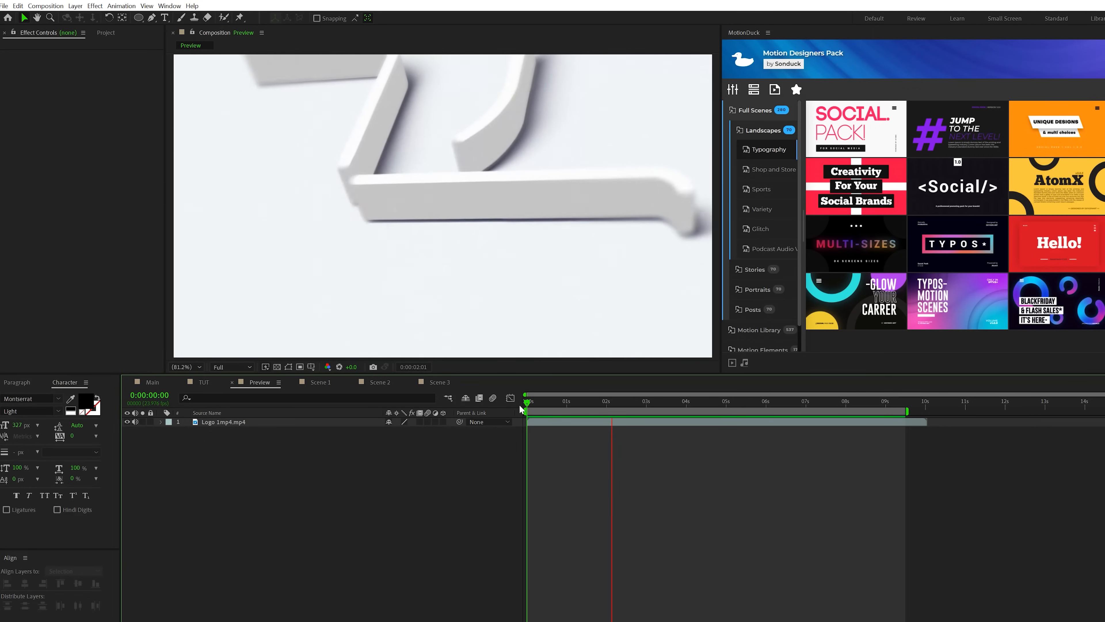
# Step: Play the rendered Logo 1.mp4 in the Preview composition from the start
pyautogui.click(682, 401)
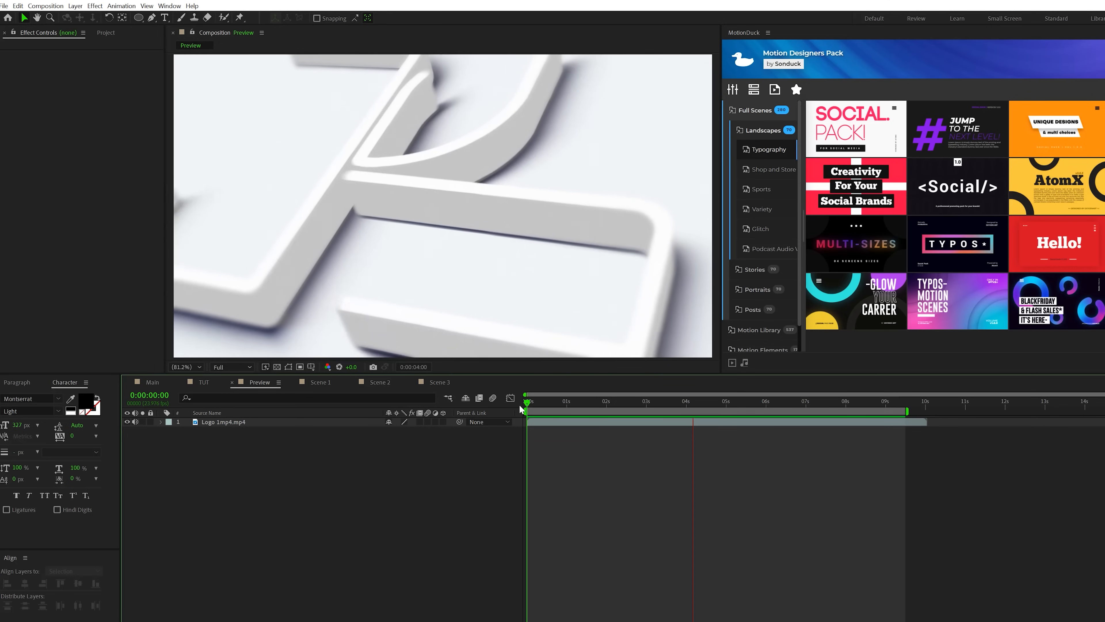